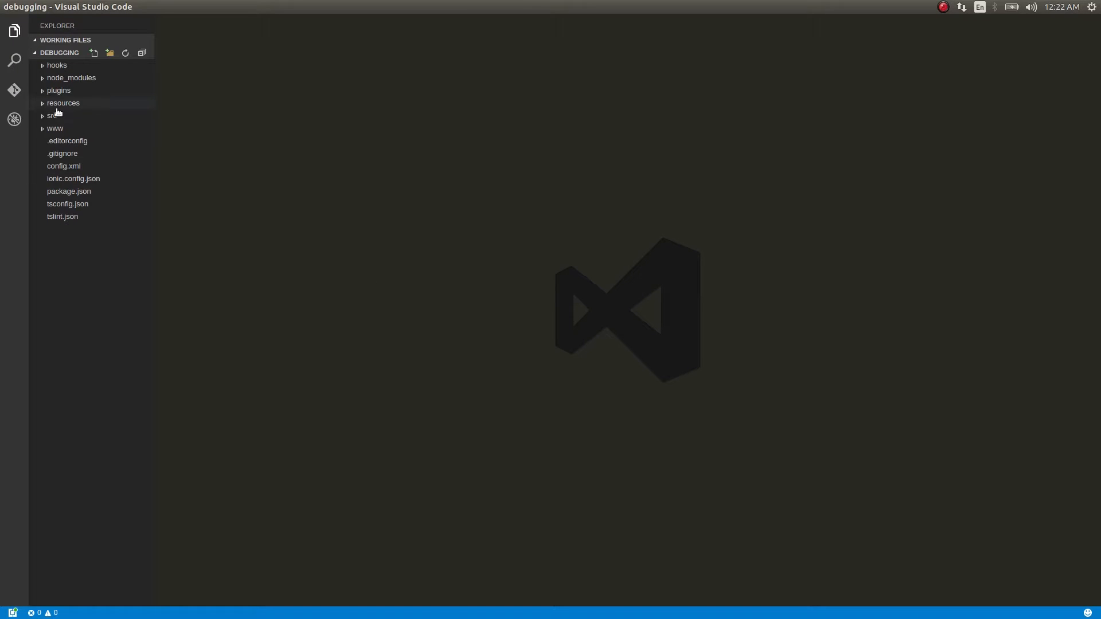
- Expand src/pages/home in the Explorer and open home.ts in the editor
{"action": "left_click", "coordinate": [52, 114]}
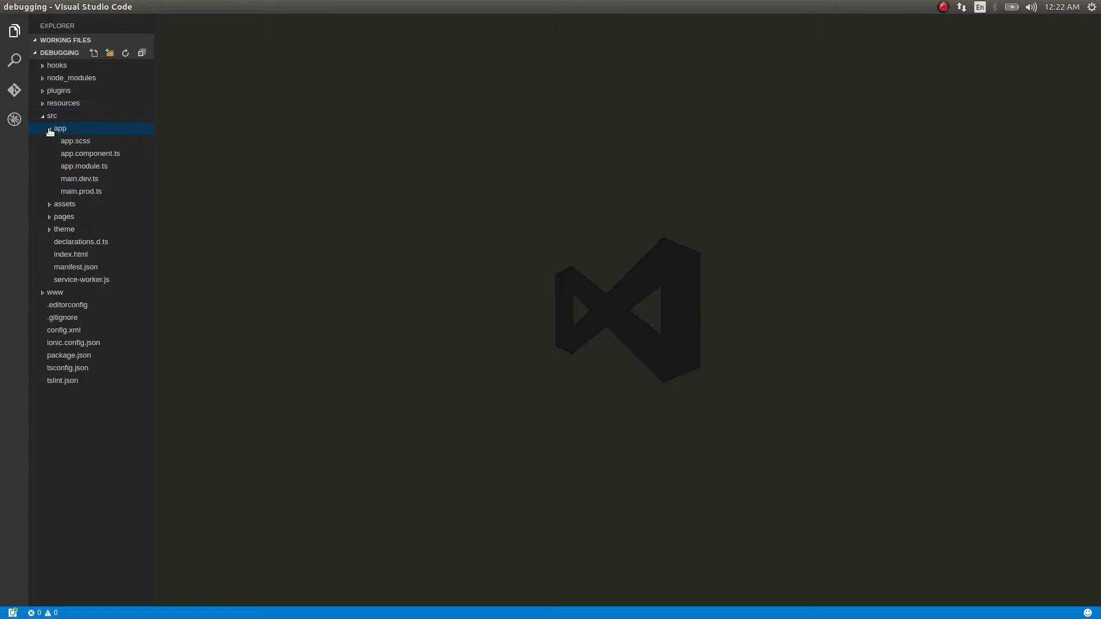
{"action": "left_click", "coordinate": [63, 217]}
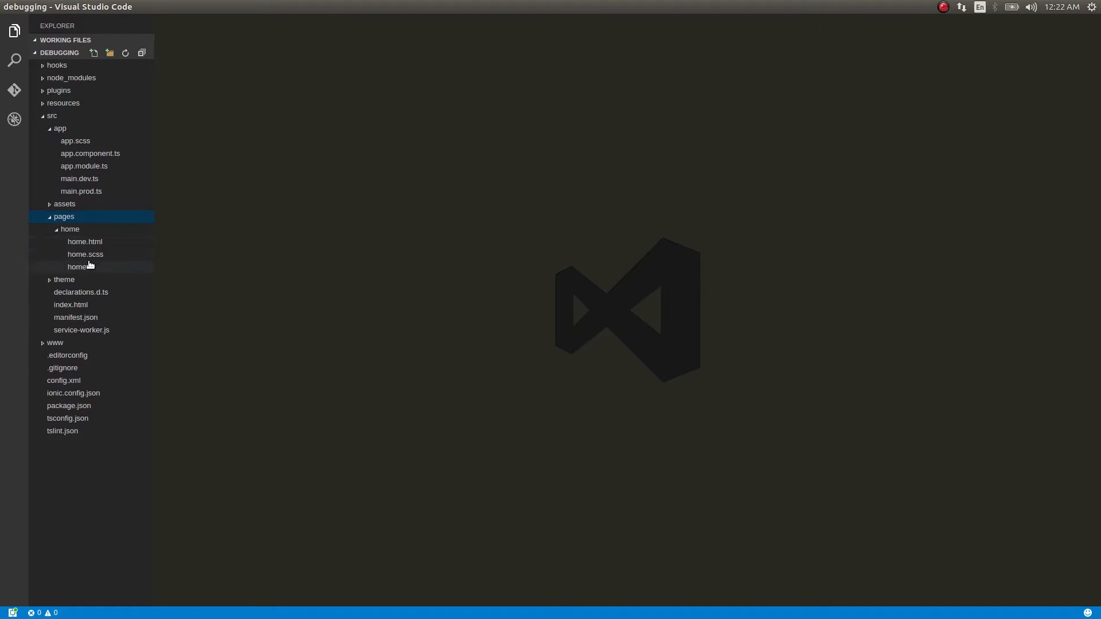
{"action": "left_click", "coordinate": [79, 266]}
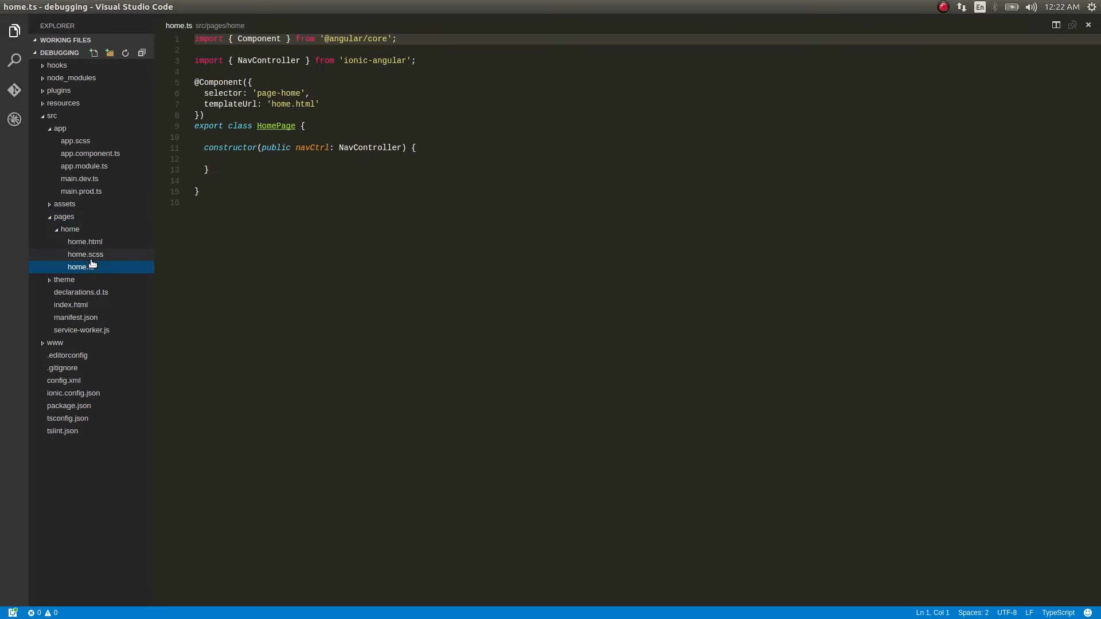
{"action": "left_click", "coordinate": [84, 240]}
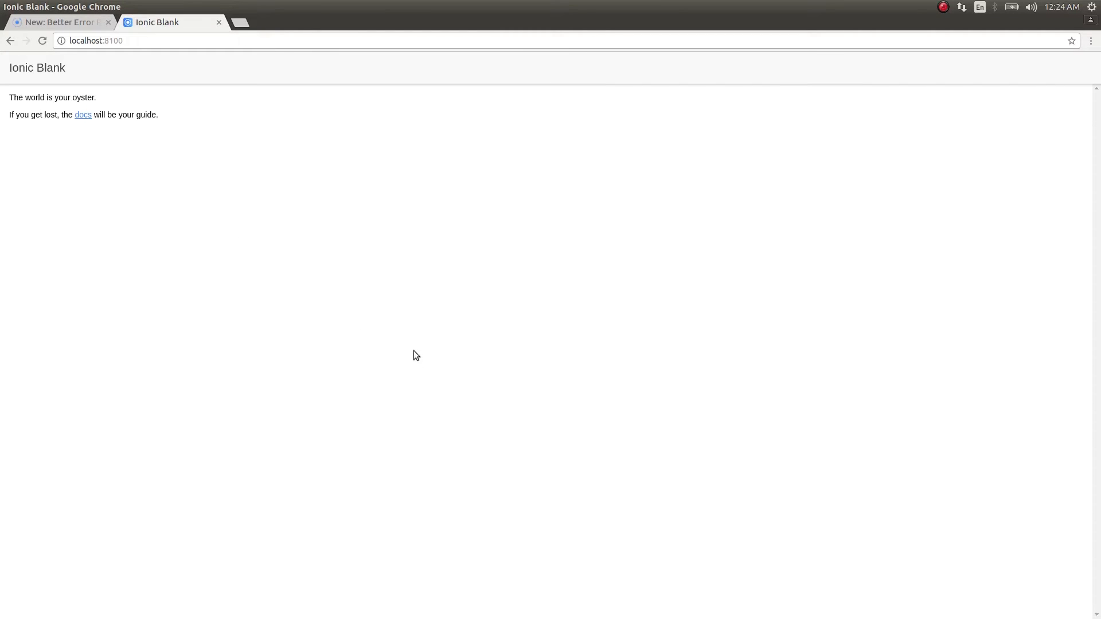
{"action": "mouse_move", "coordinate": [528, 554]}
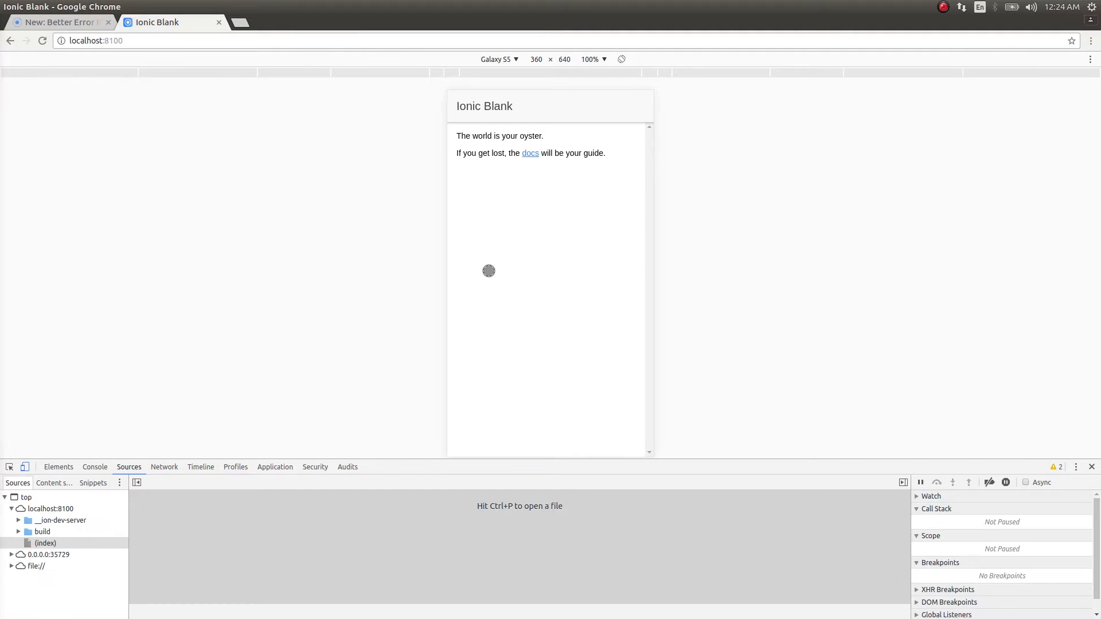
- Browse the DevTools Elements and Console tabs and toggle device mode
{"action": "left_click", "coordinate": [58, 467]}
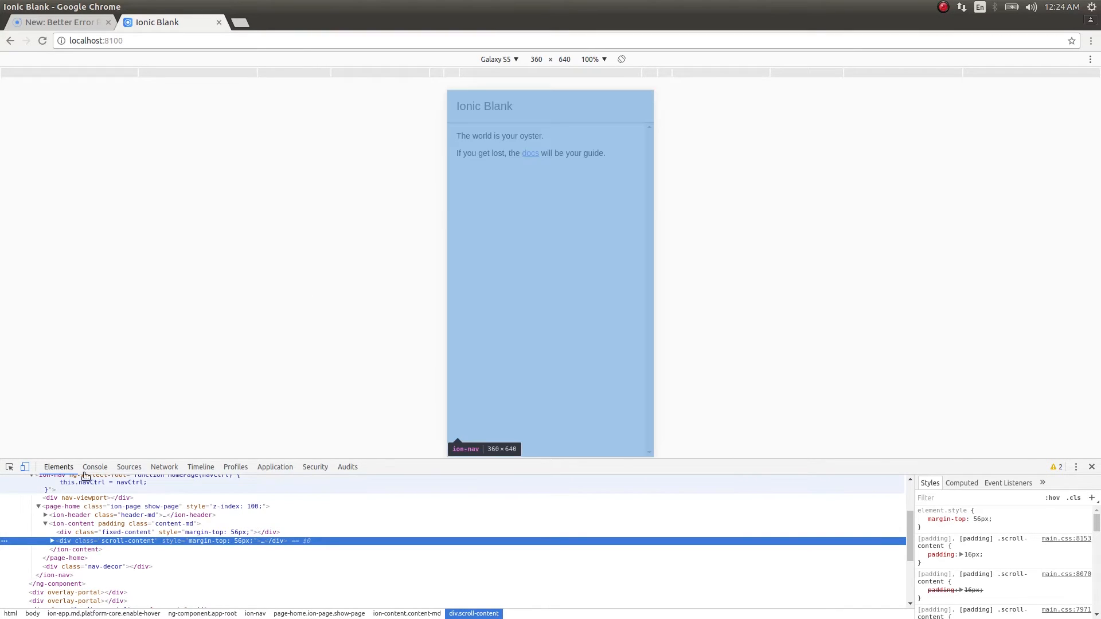
{"action": "left_click", "coordinate": [95, 467]}
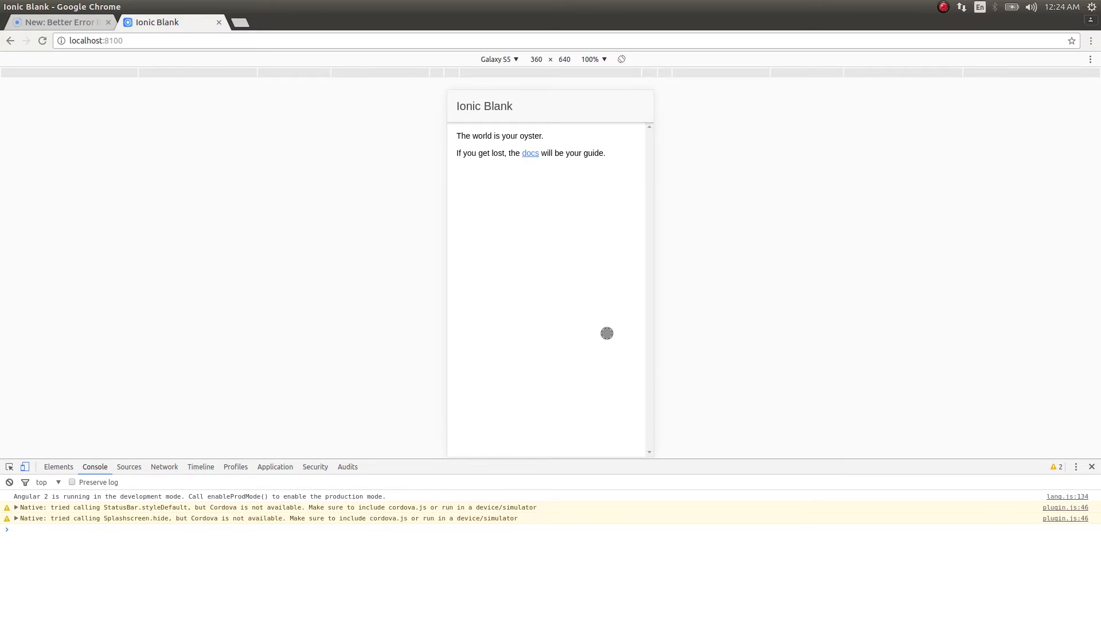
{"action": "left_click", "coordinate": [25, 467]}
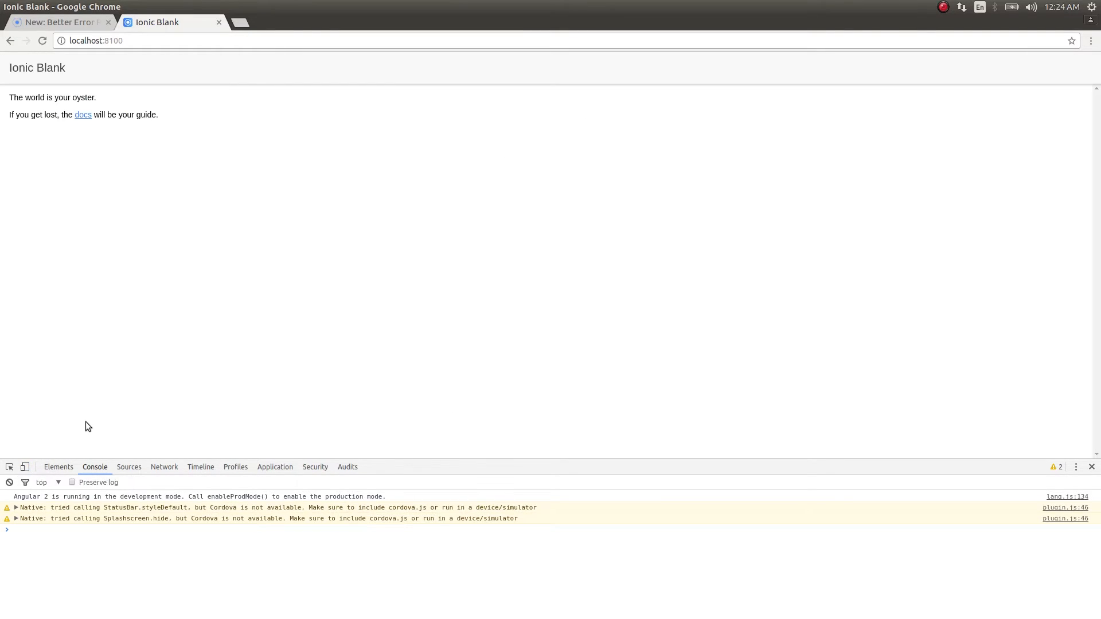
{"action": "mouse_move", "coordinate": [970, 273]}
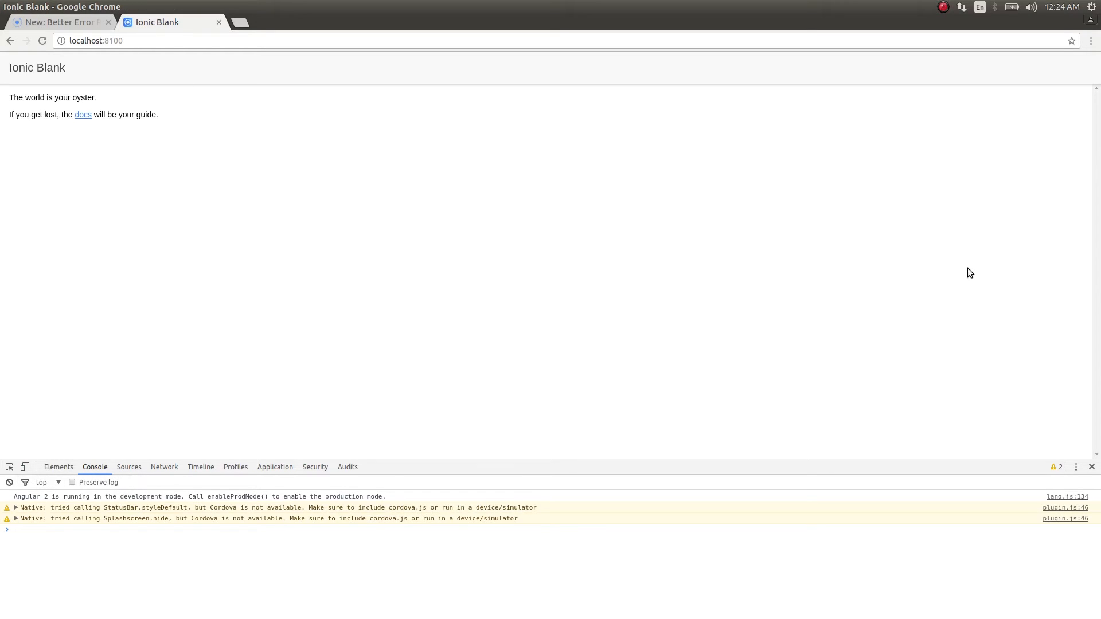
{"action": "mouse_move", "coordinate": [24, 467]}
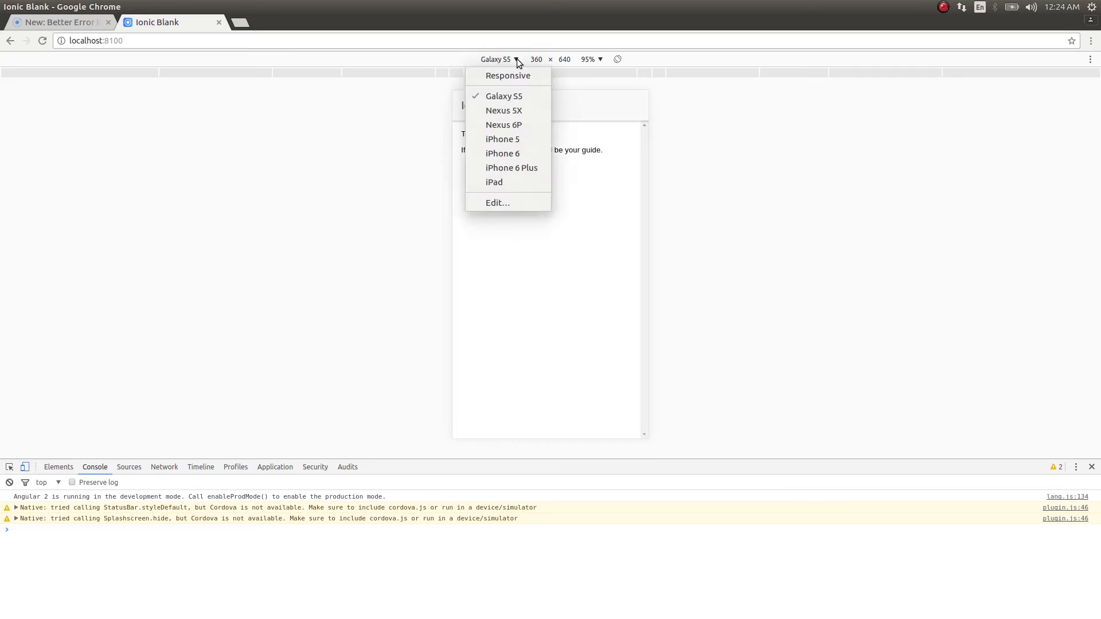
- Emulate the app as a Nexus 6P, then switch the device back to Galaxy S5
{"action": "left_click", "coordinate": [503, 124]}
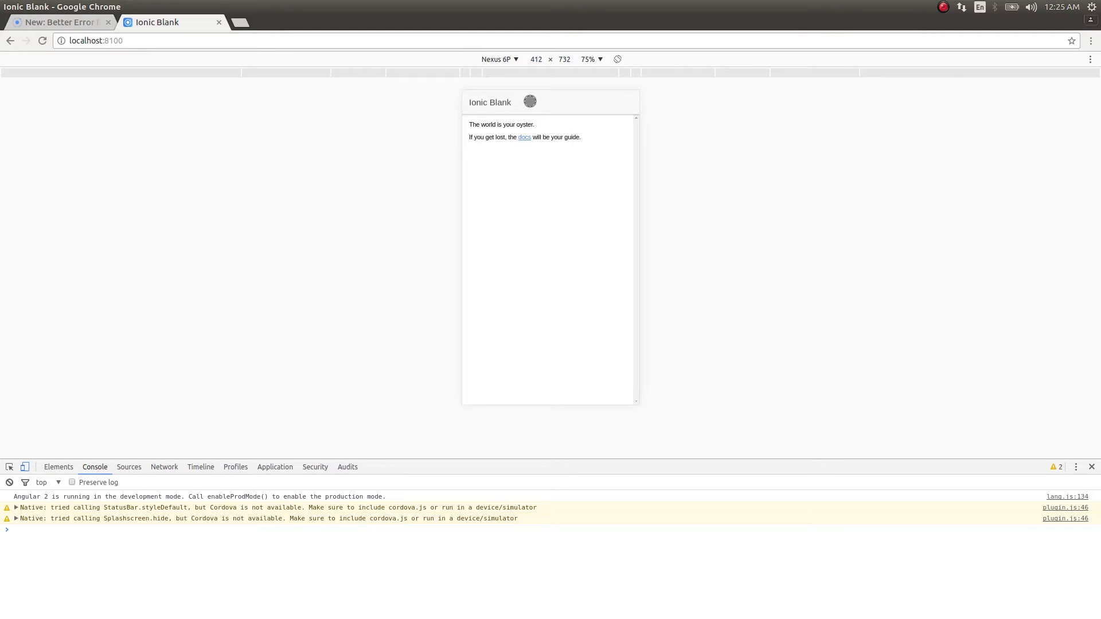
{"action": "left_click", "coordinate": [515, 59]}
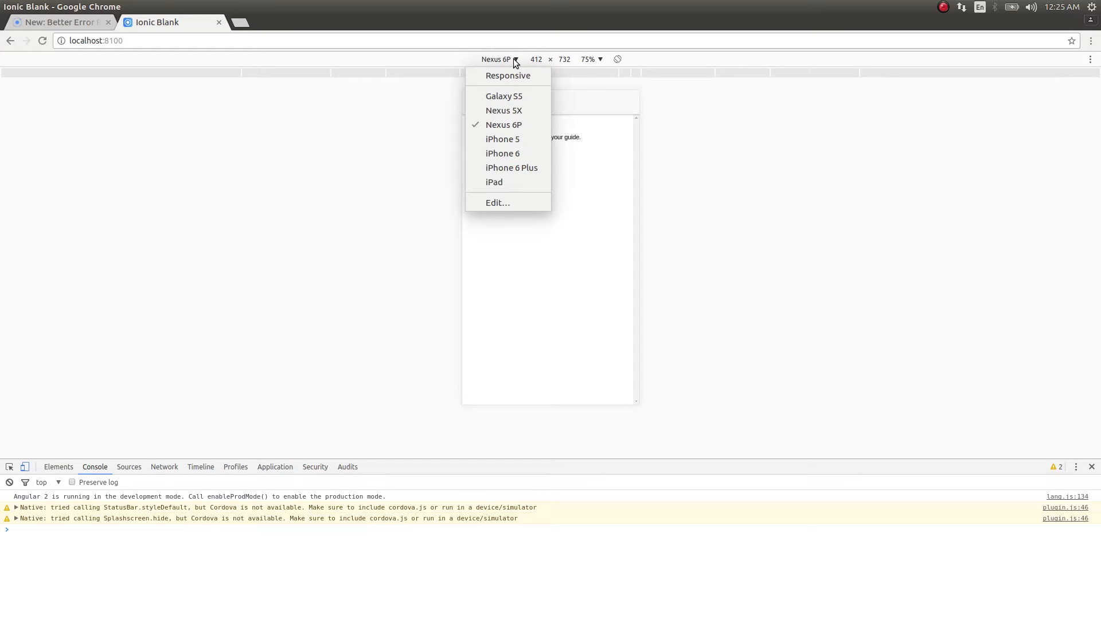
{"action": "mouse_move", "coordinate": [504, 96]}
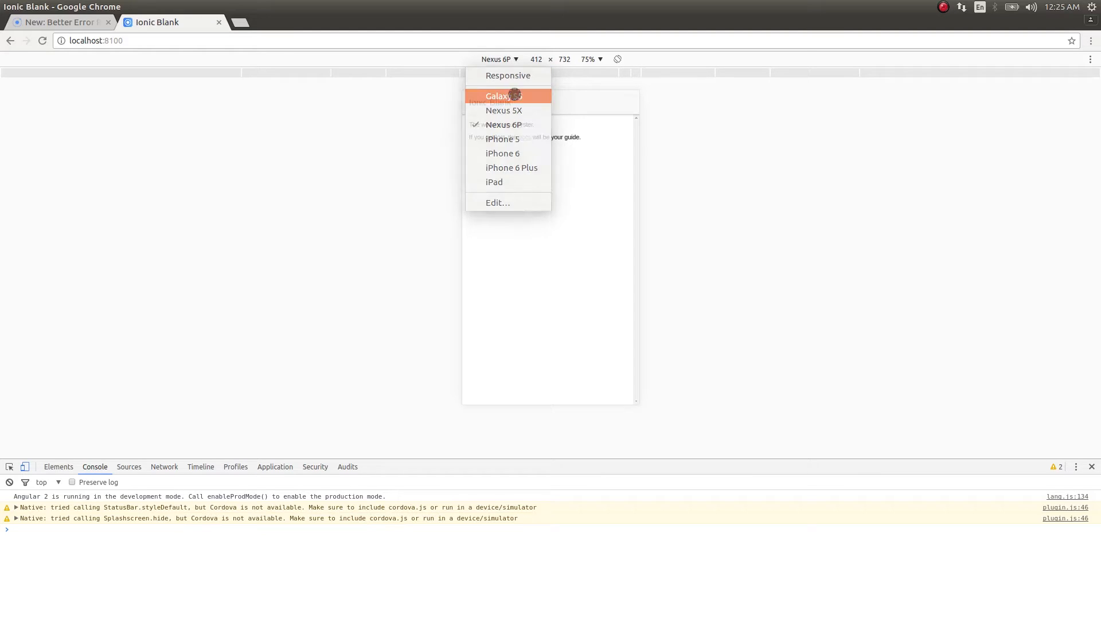
{"action": "left_click", "coordinate": [499, 95]}
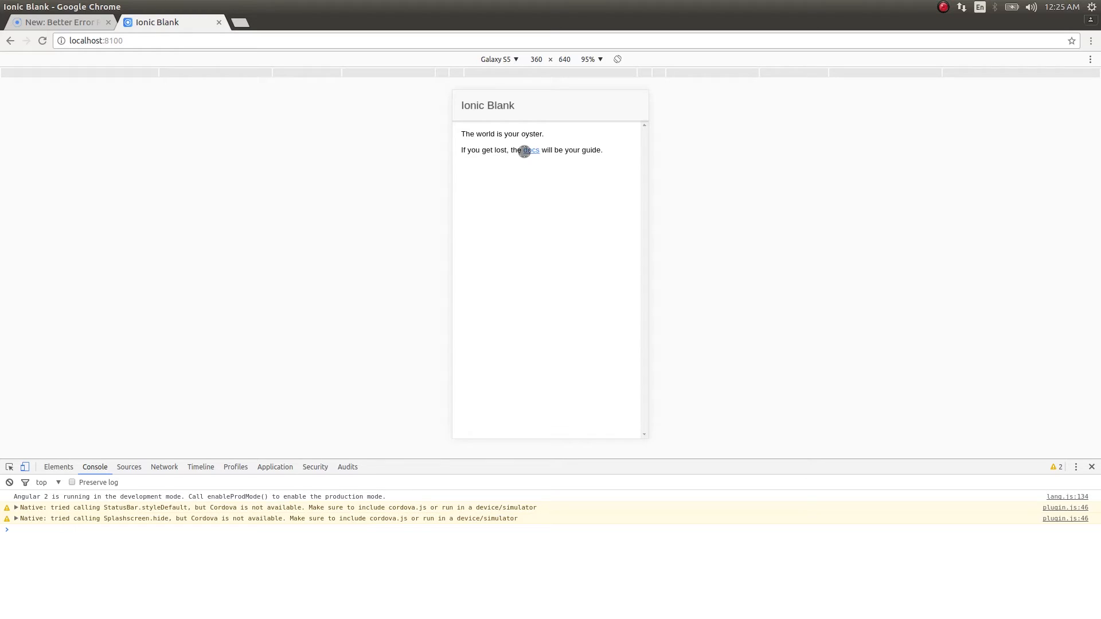
{"action": "mouse_move", "coordinate": [227, 441]}
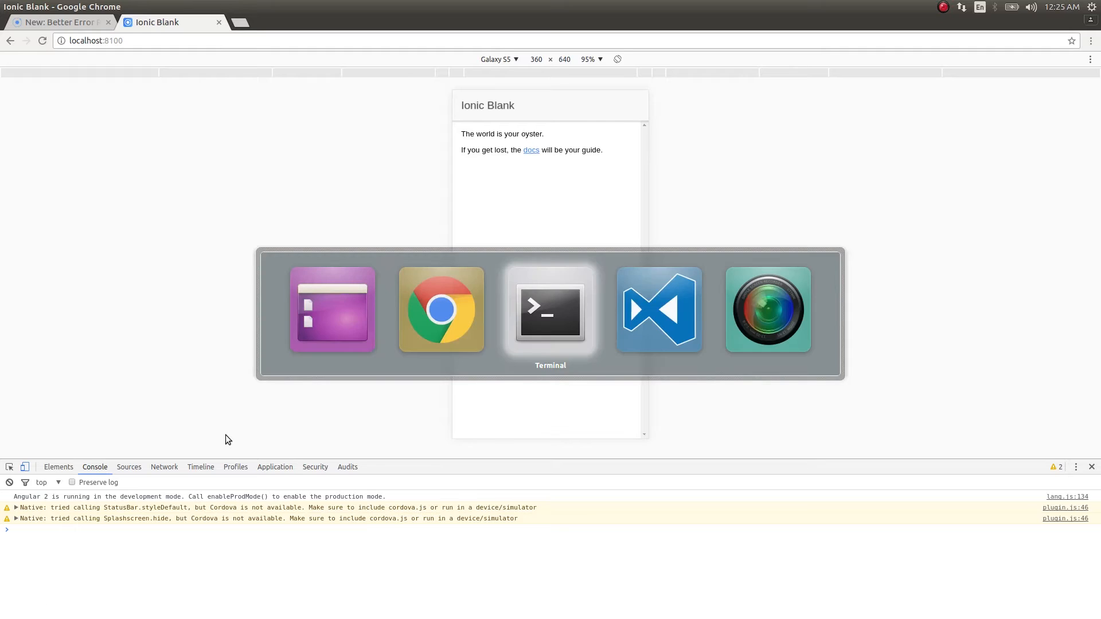
- Return to Visual Studio Code and open package.json in the editor
{"action": "left_click", "coordinate": [128, 467]}
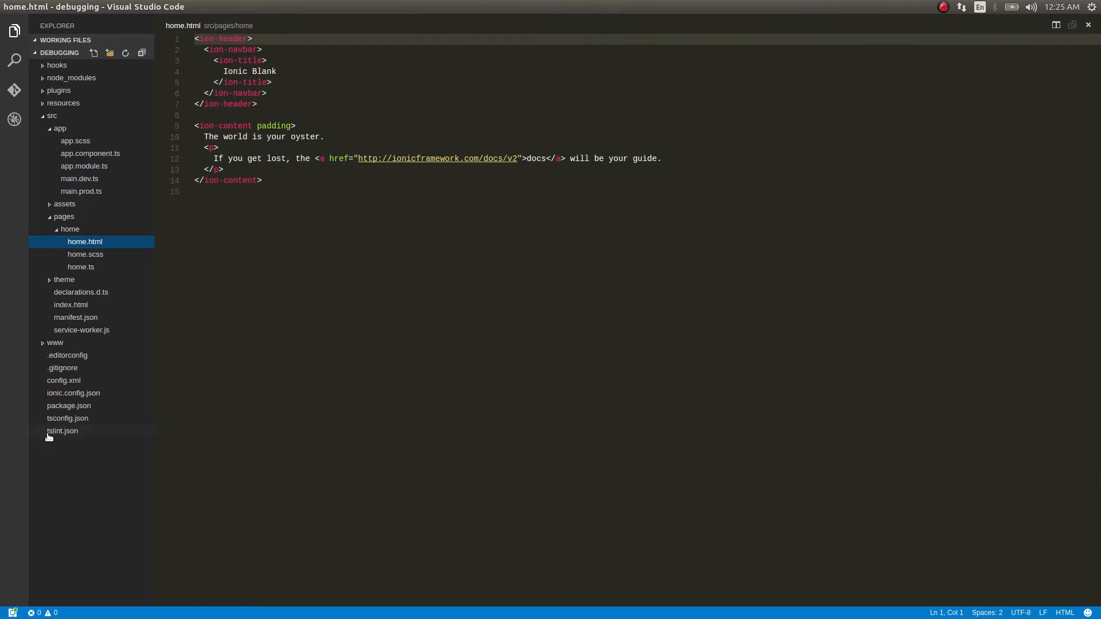
{"action": "left_click", "coordinate": [68, 405]}
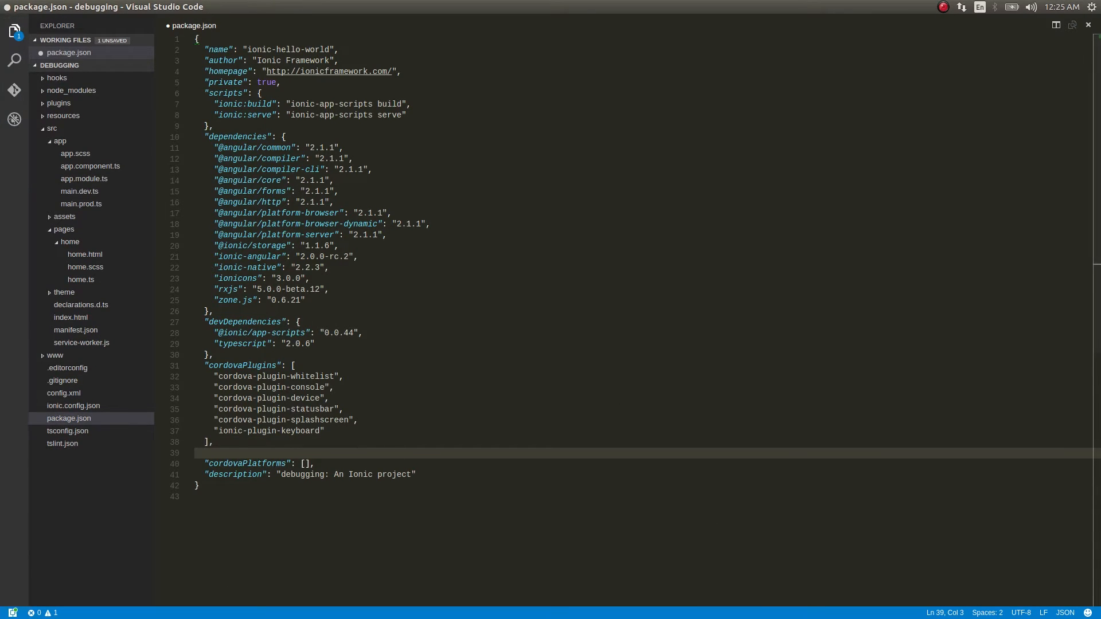
{"action": "mouse_move", "coordinate": [564, 351]}
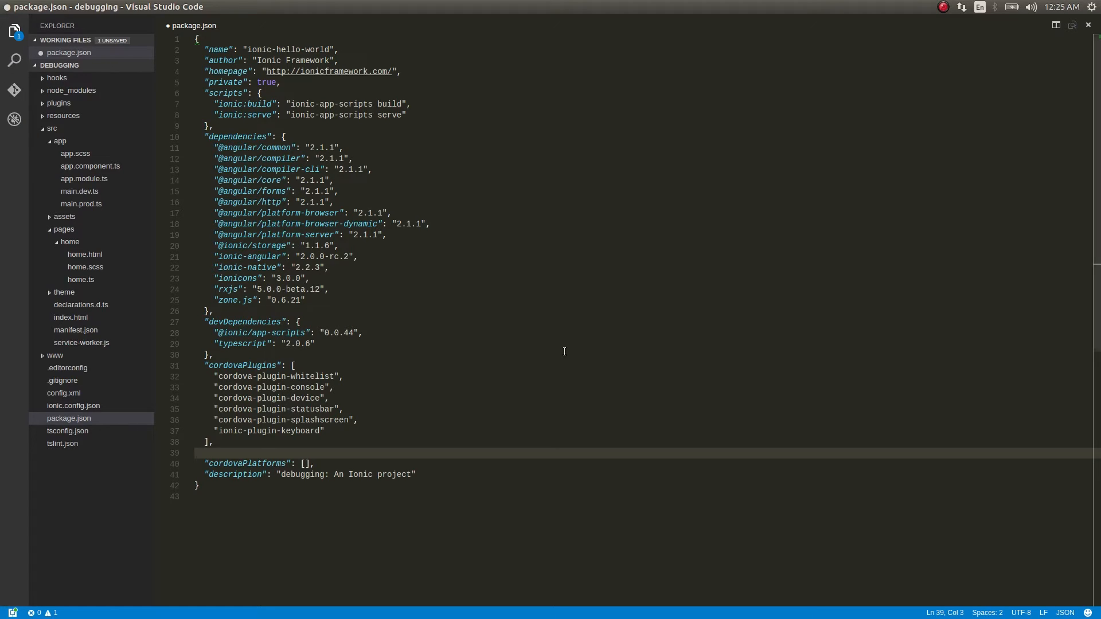
- Add a config block with "ionic_source_map": "source-map" and a trailing comma
{"action": "type", "text": "config\":"}
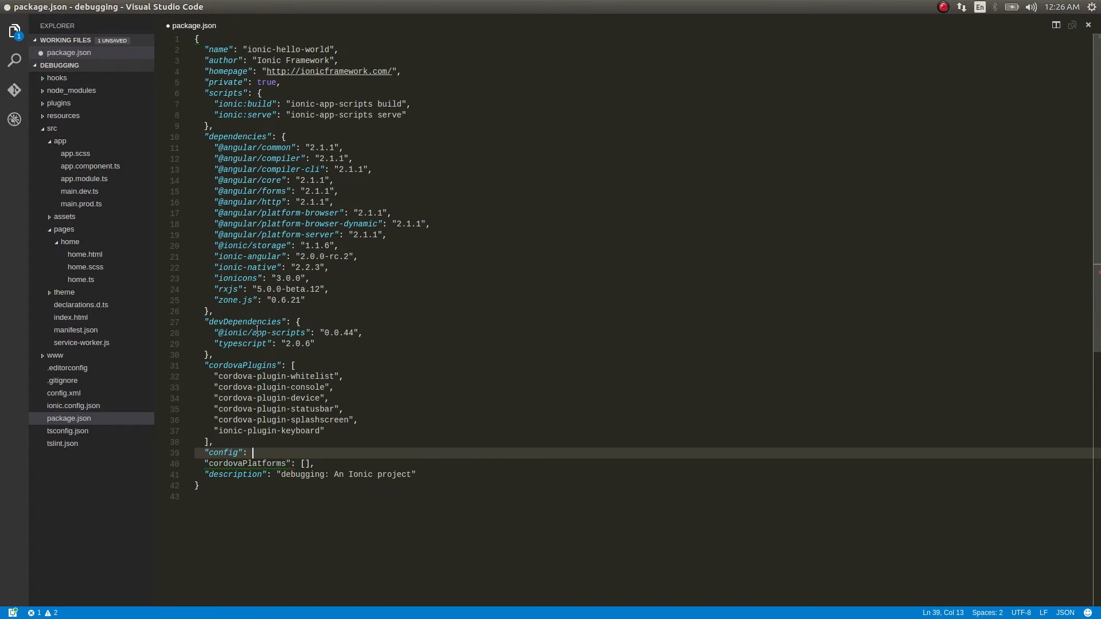
{"action": "type", "text": "{"}
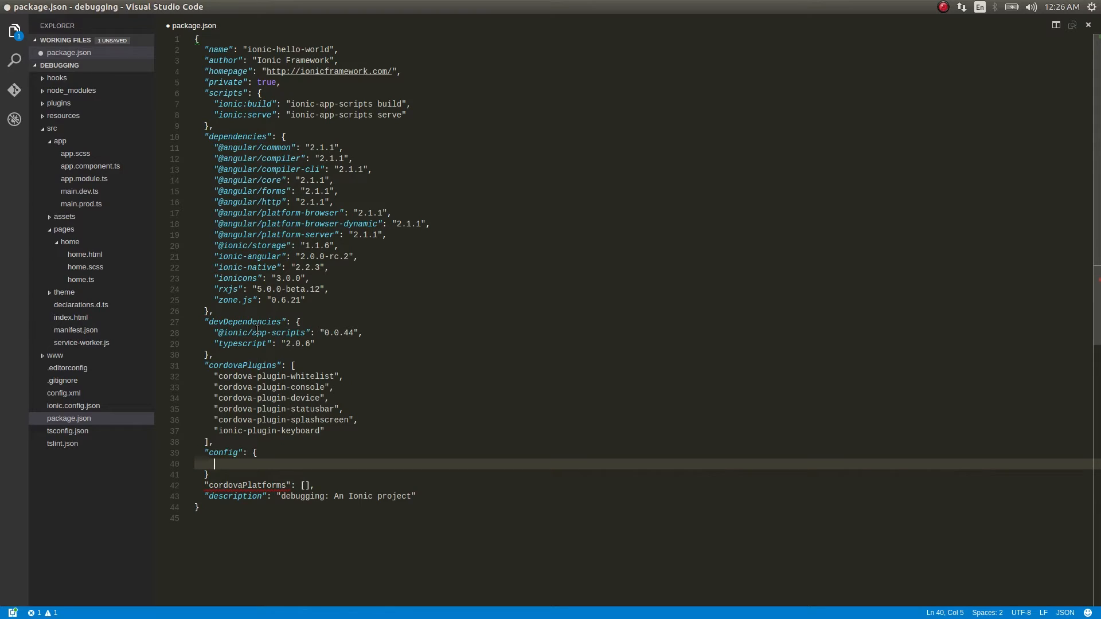
{"action": "type", "text": "\"ioni"}
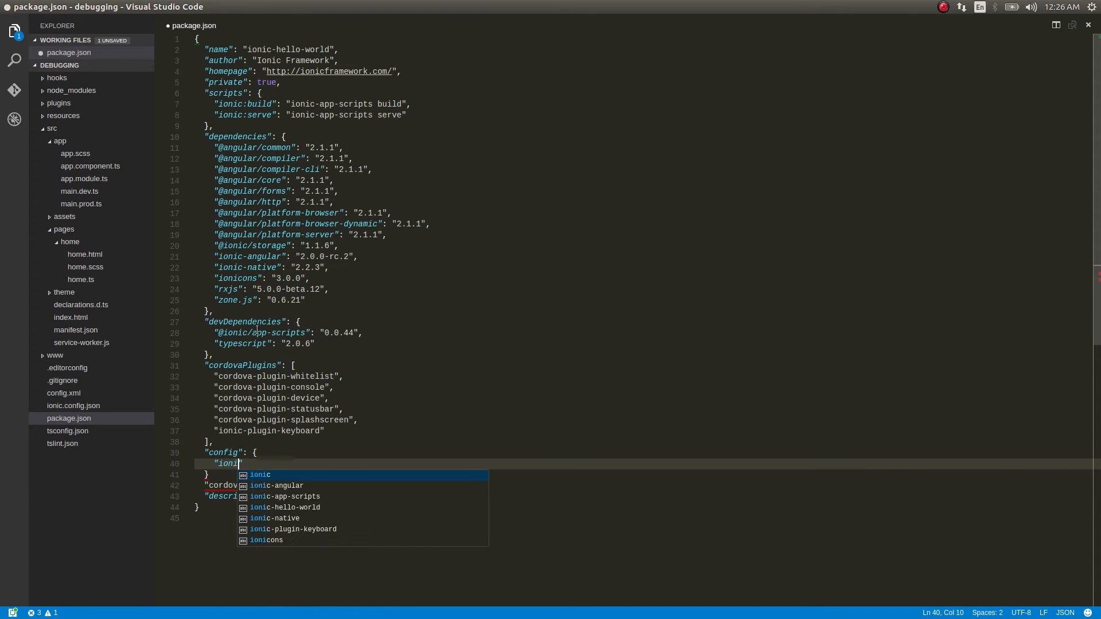
{"action": "type", "text": "c_source"}
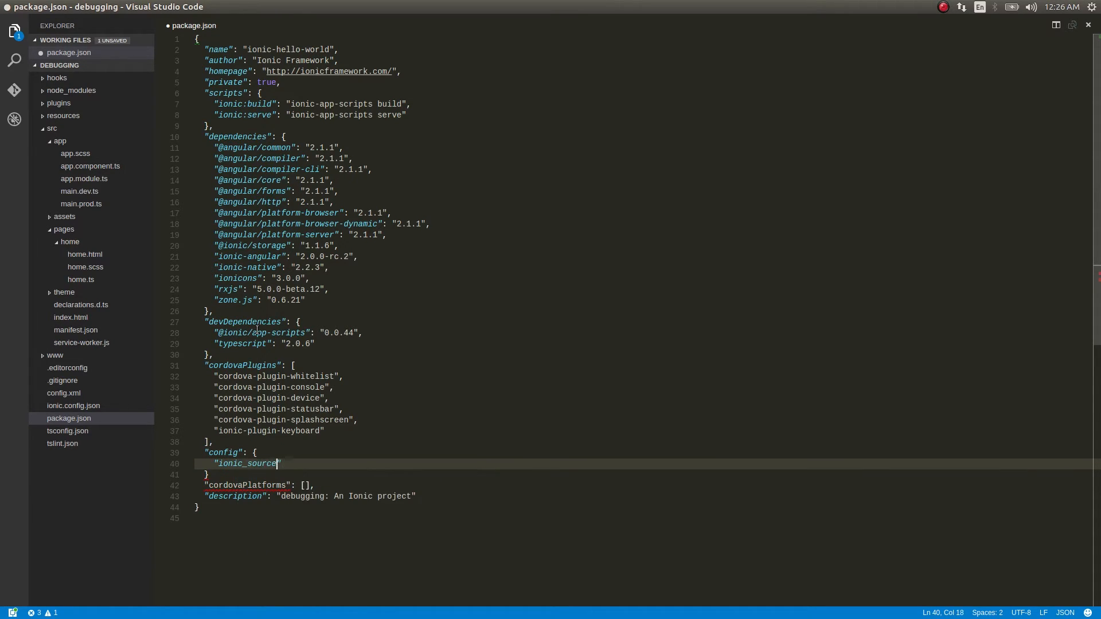
{"action": "type", "text": "_map"}
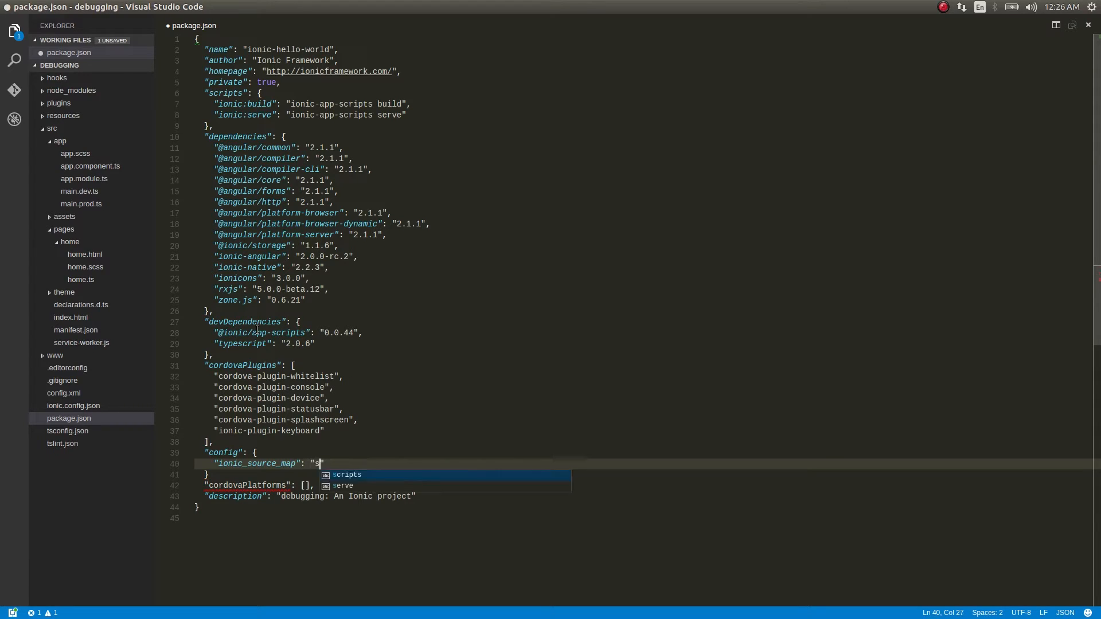
{"action": "type", "text": "ource-map"}
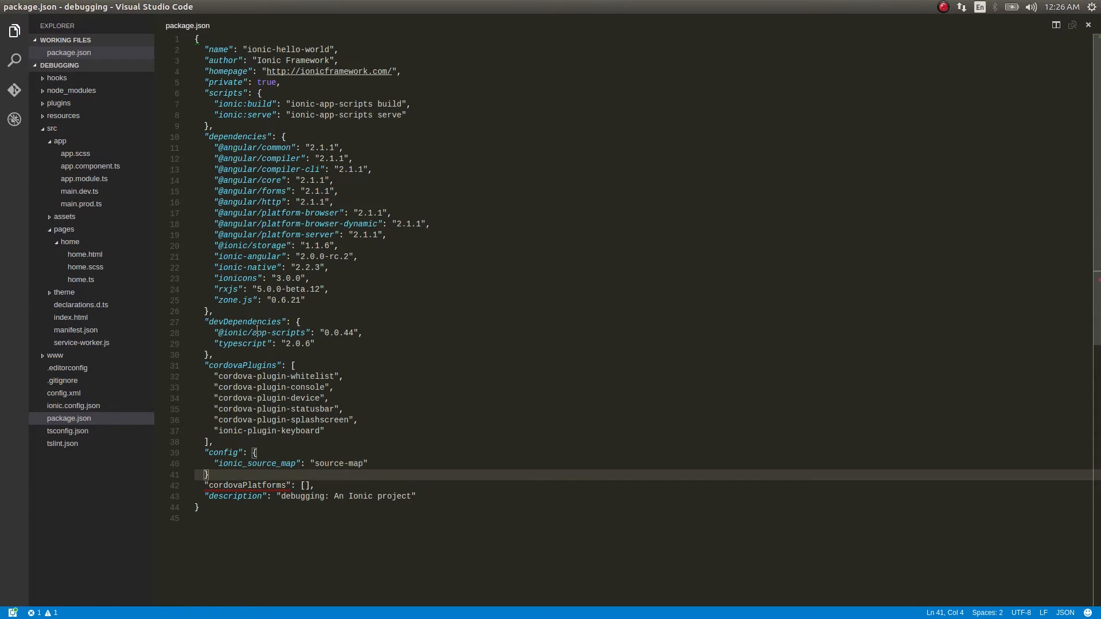
{"action": "type", "text": ","}
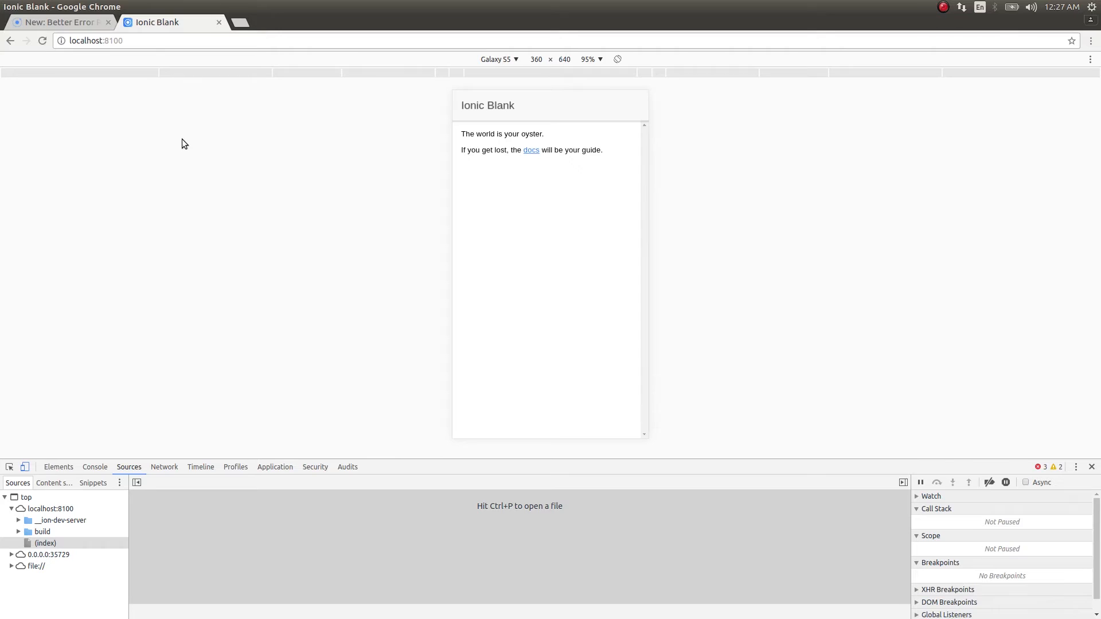
{"action": "mouse_move", "coordinate": [56, 166]}
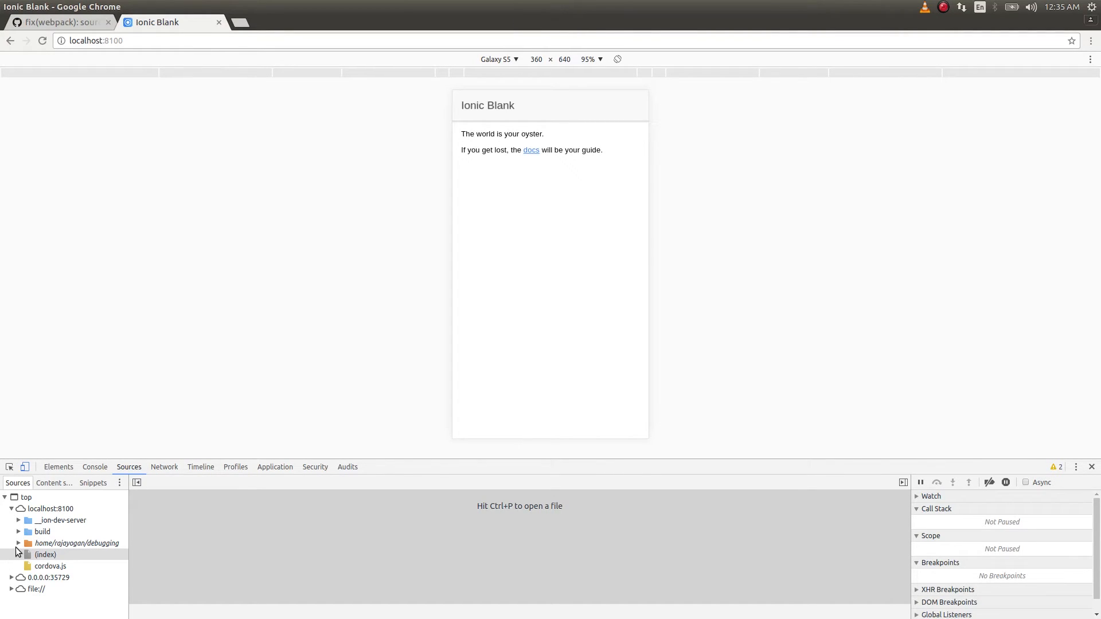
{"action": "mouse_move", "coordinate": [76, 543]}
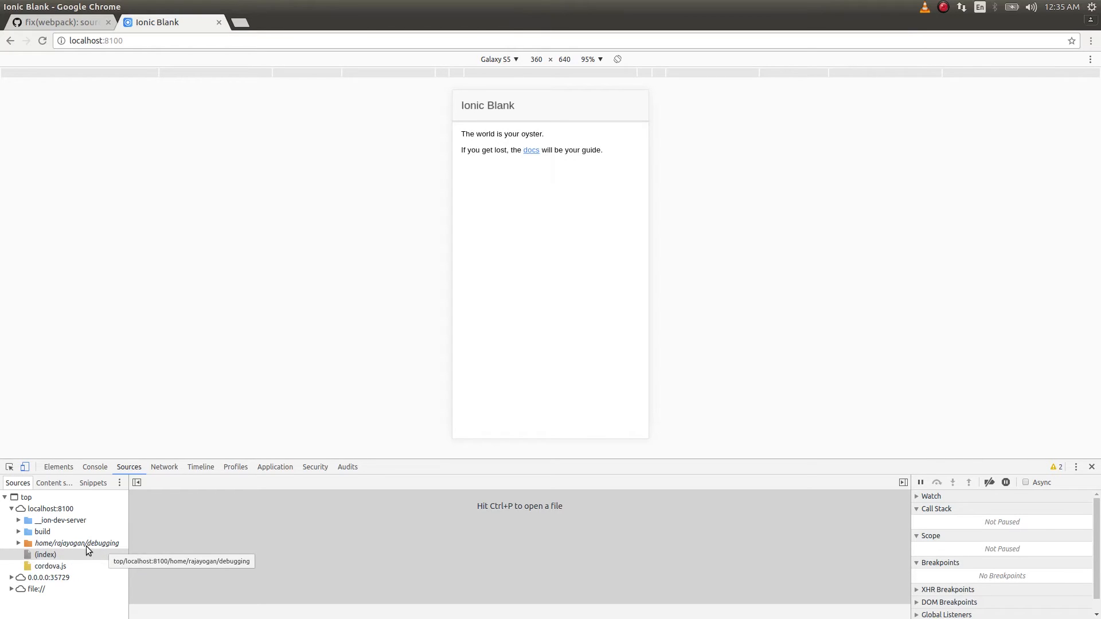
{"action": "left_click", "coordinate": [19, 542]}
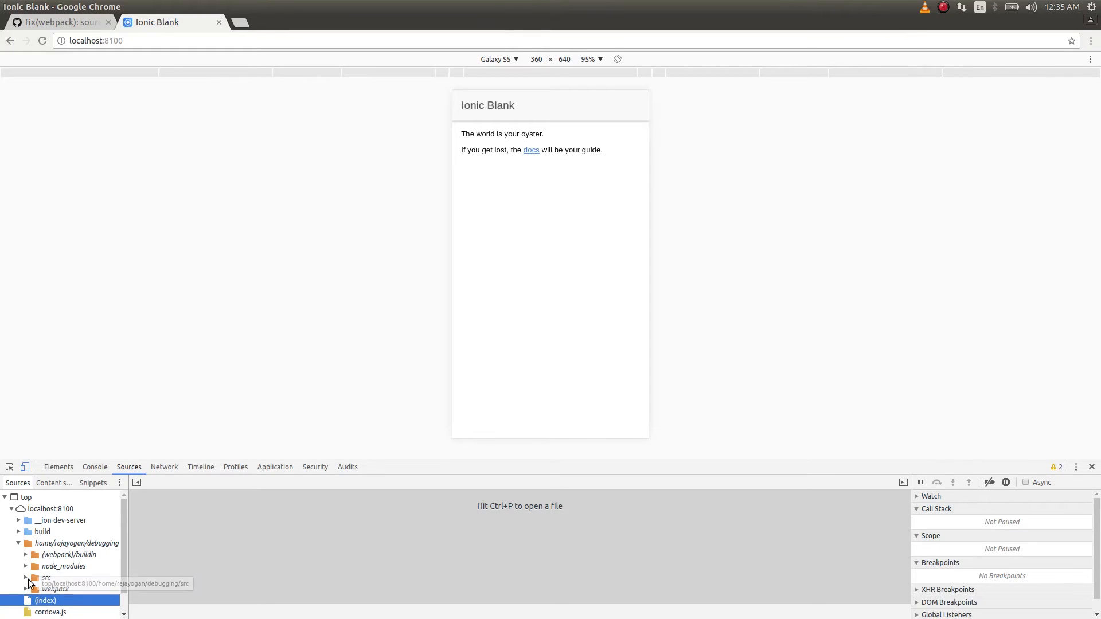
{"action": "left_click", "coordinate": [46, 577]}
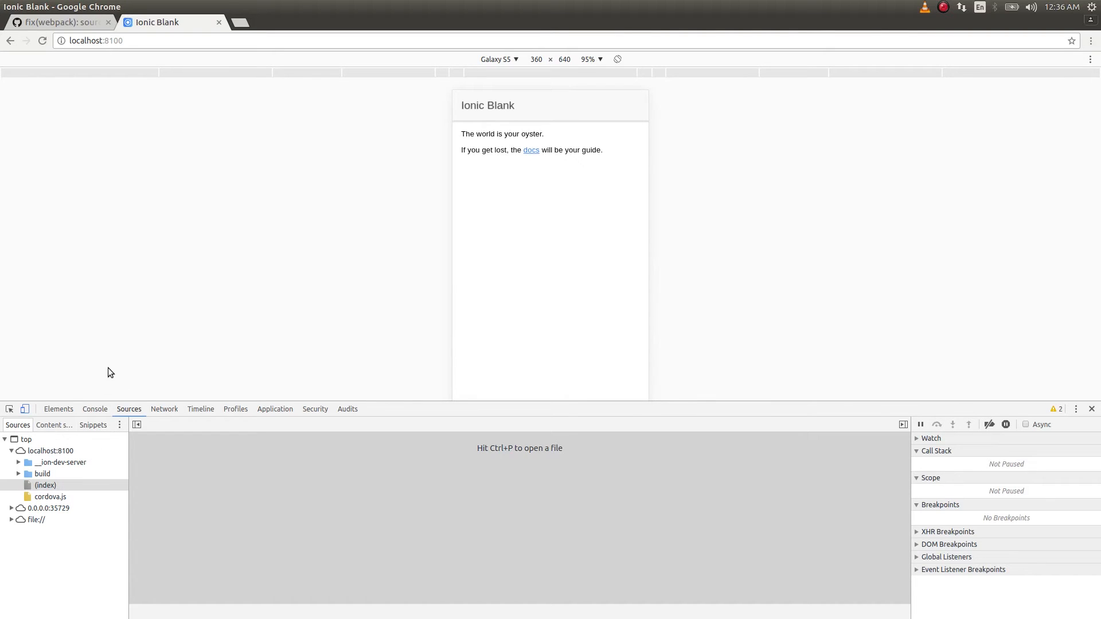
{"action": "mouse_move", "coordinate": [50, 497]}
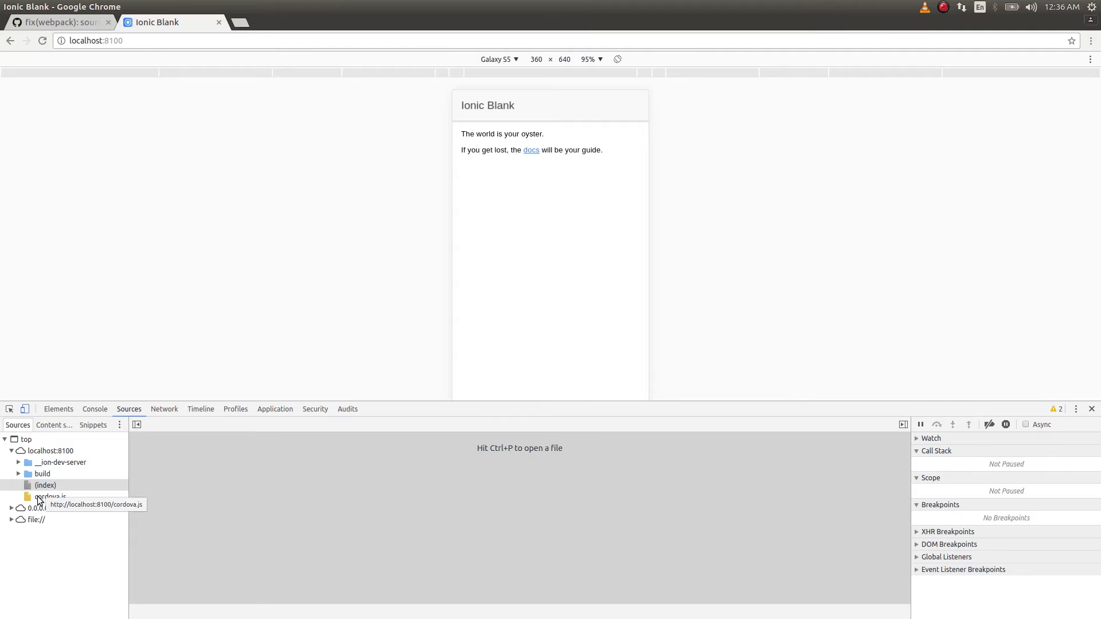
{"action": "mouse_move", "coordinate": [46, 485]}
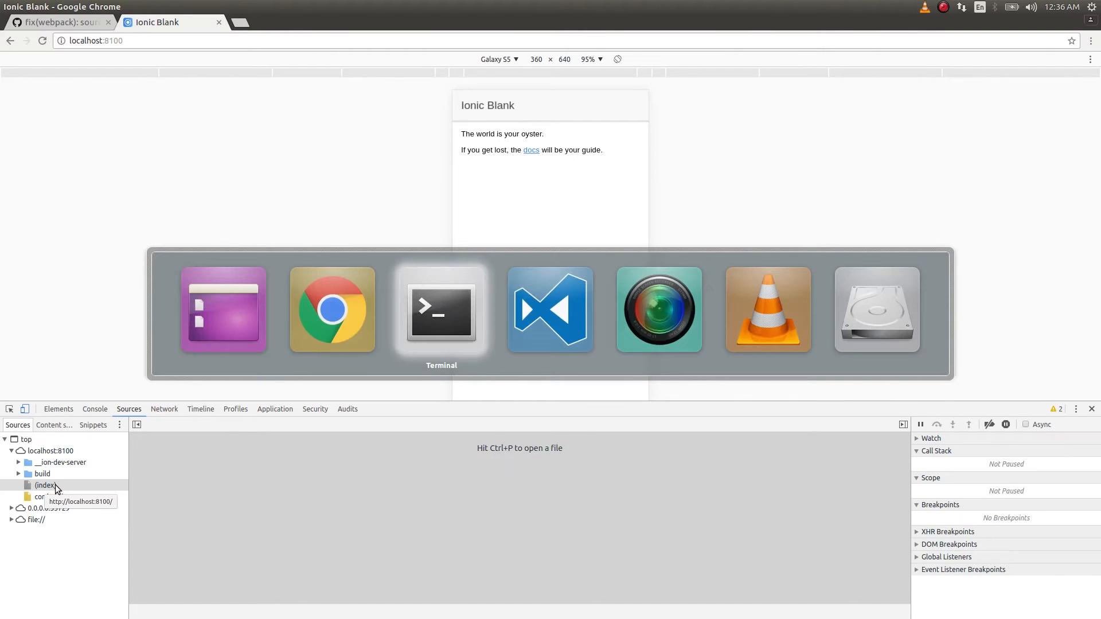
- Show home.ts in DevTools Sources and dismiss the add-to-workspace infobar
{"action": "left_click", "coordinate": [549, 310]}
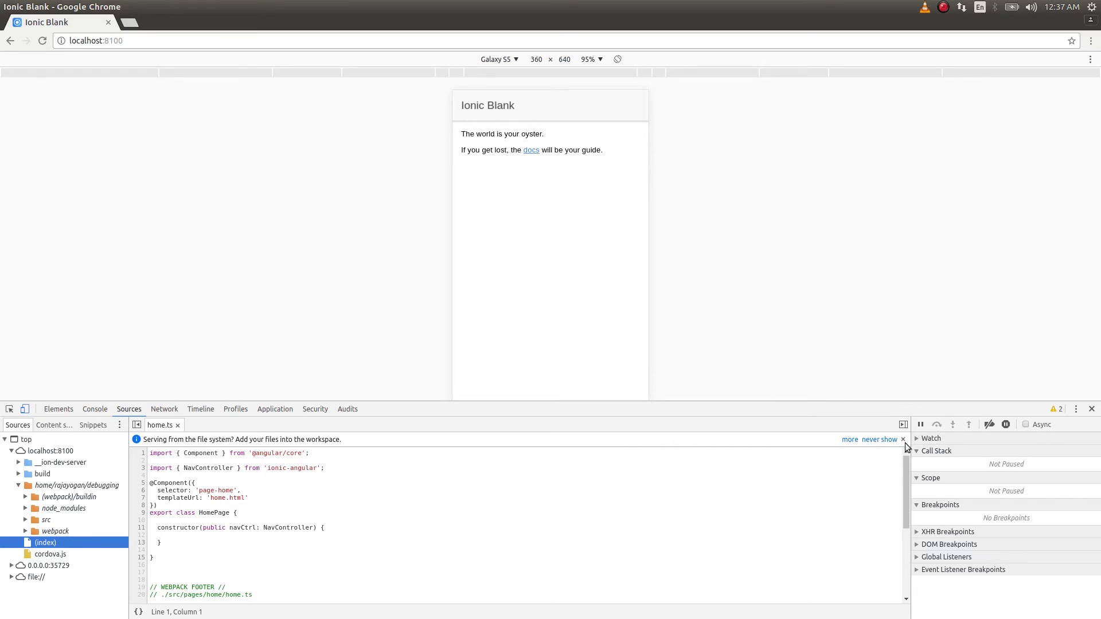
{"action": "left_click", "coordinate": [903, 439]}
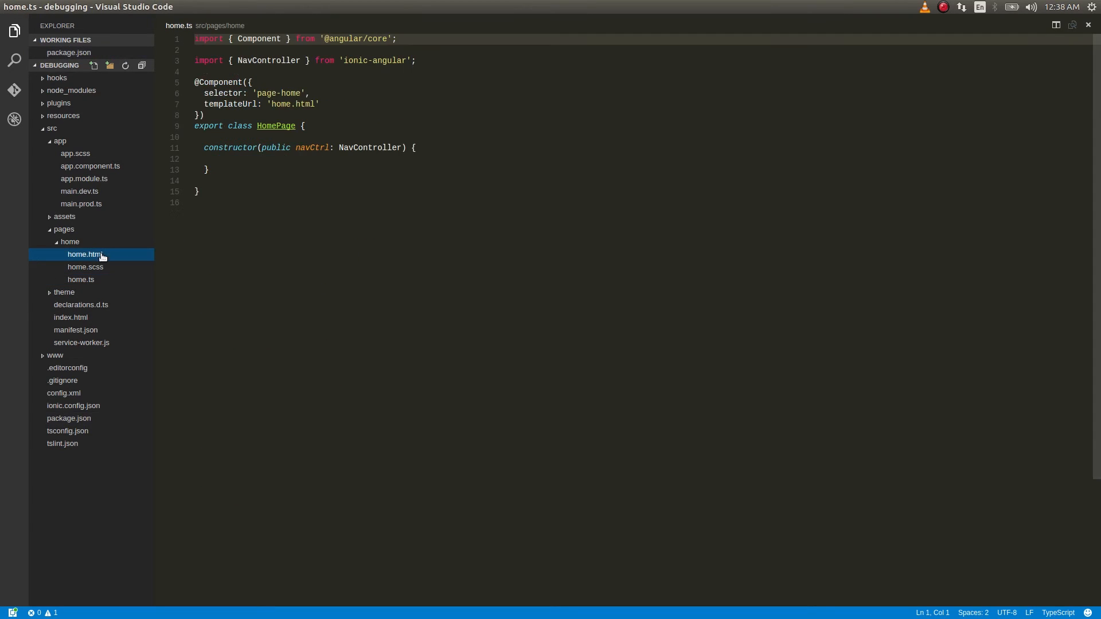
- In home.html, add <button ion-button (click)="increment()">Add one</button>
{"action": "left_click", "coordinate": [84, 254]}
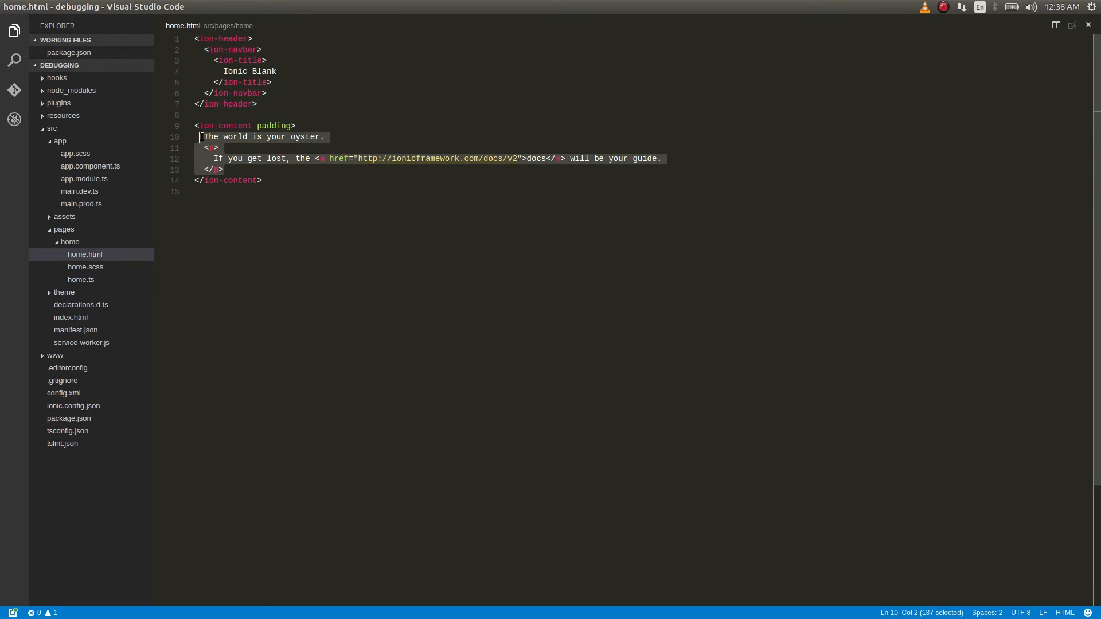
{"action": "type", "text": "<"}
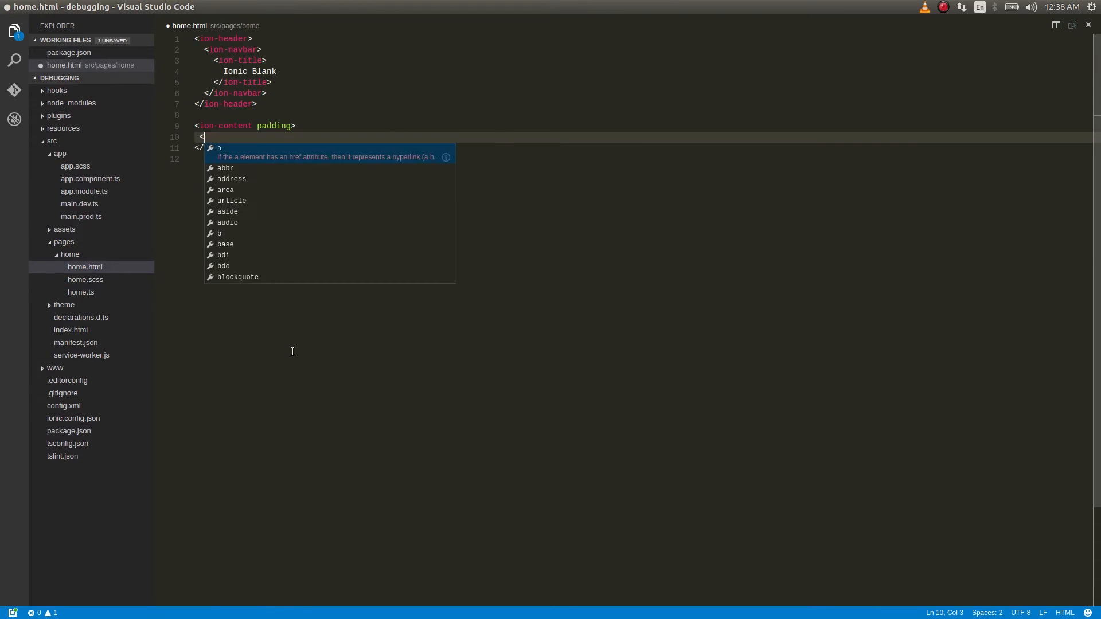
{"action": "type", "text": "button ioin"}
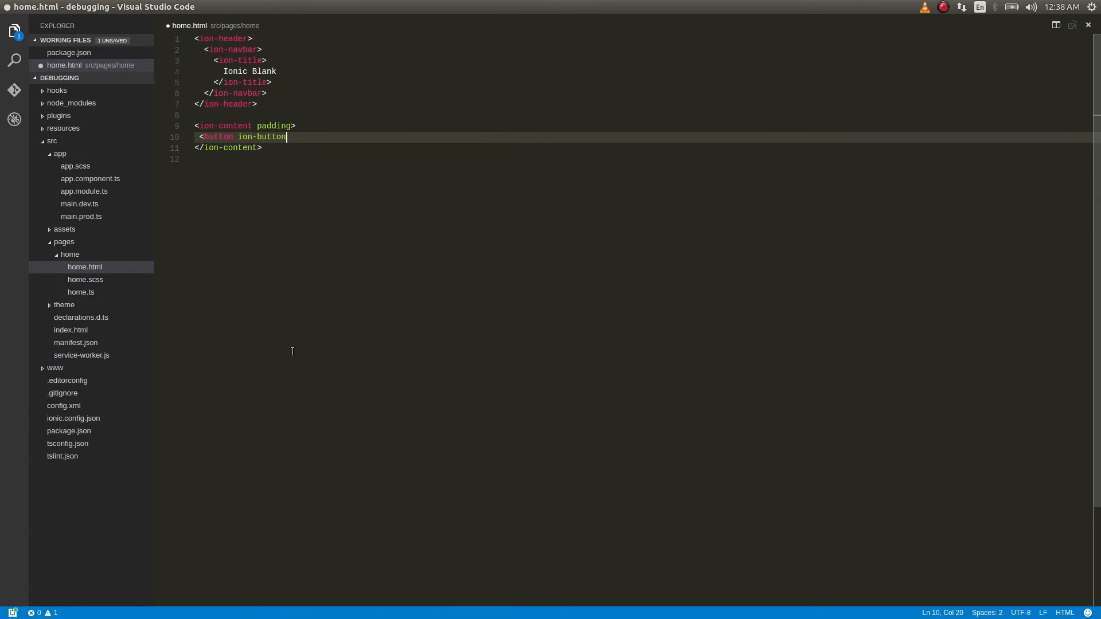
{"action": "type", "text": "()"}
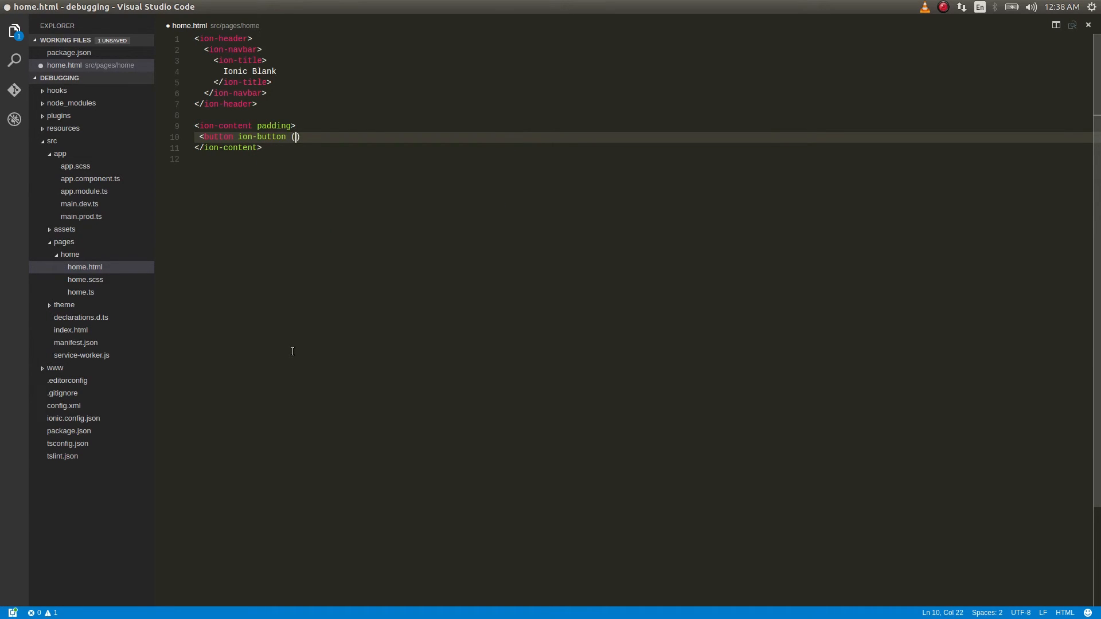
{"action": "type", "text": "click)=\""}
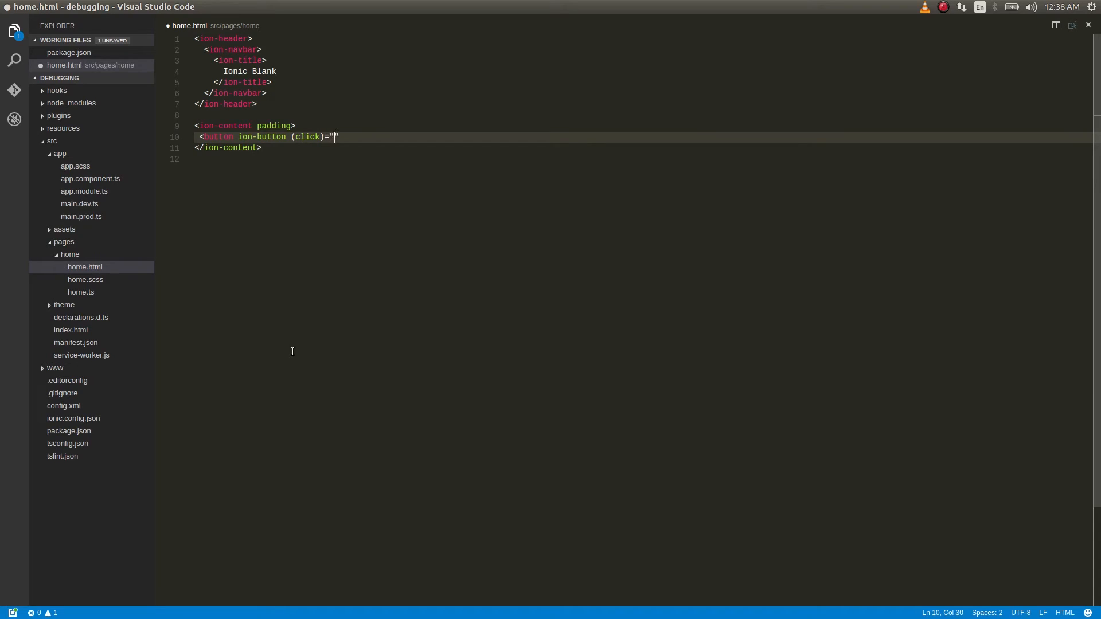
{"action": "type", "text": "increment()"}
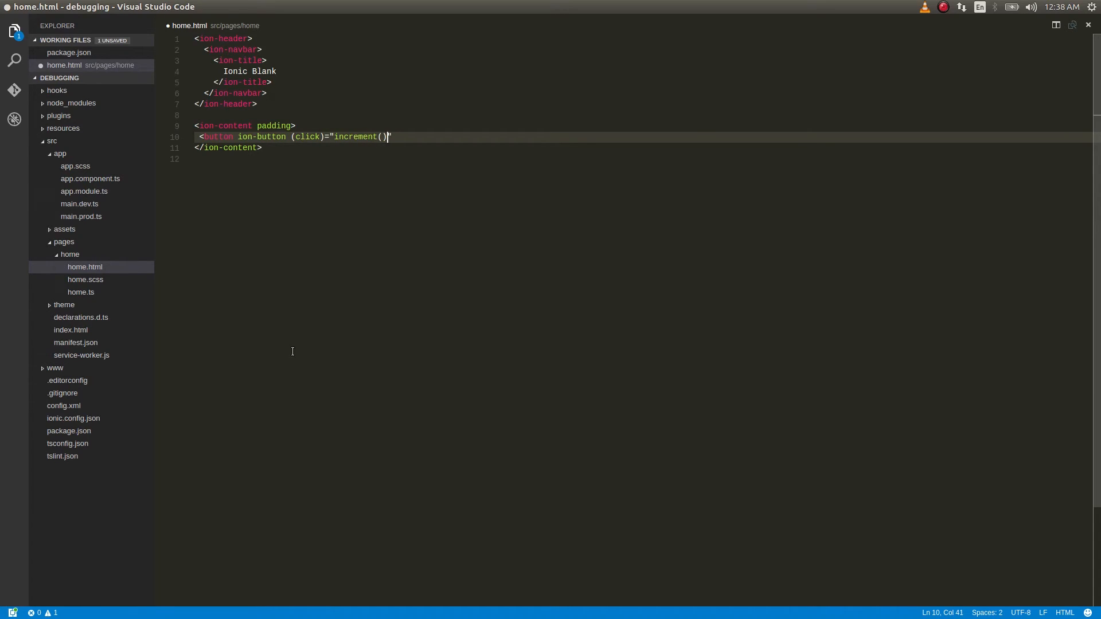
{"action": "type", "text": "\""}
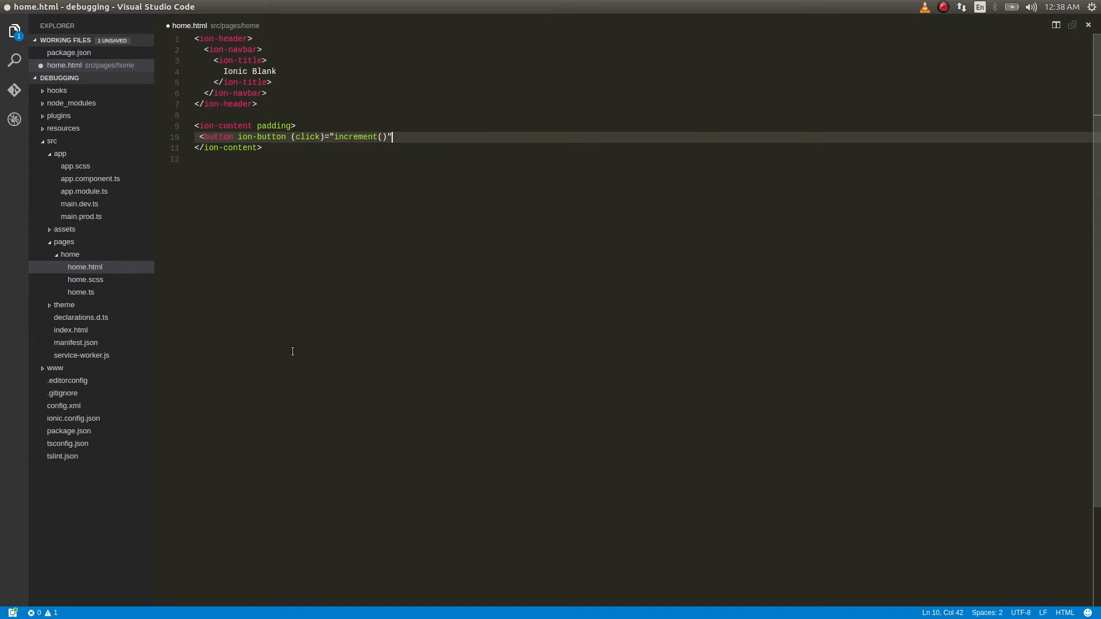
{"action": "type", "text": ">Add one"}
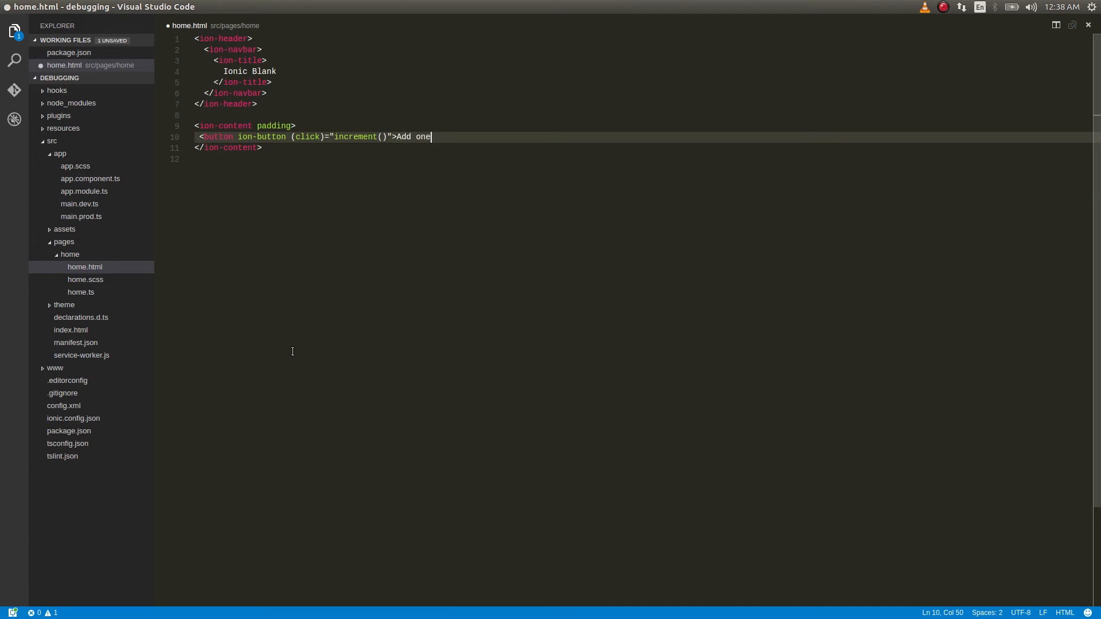
{"action": "type", "text": "</button>"}
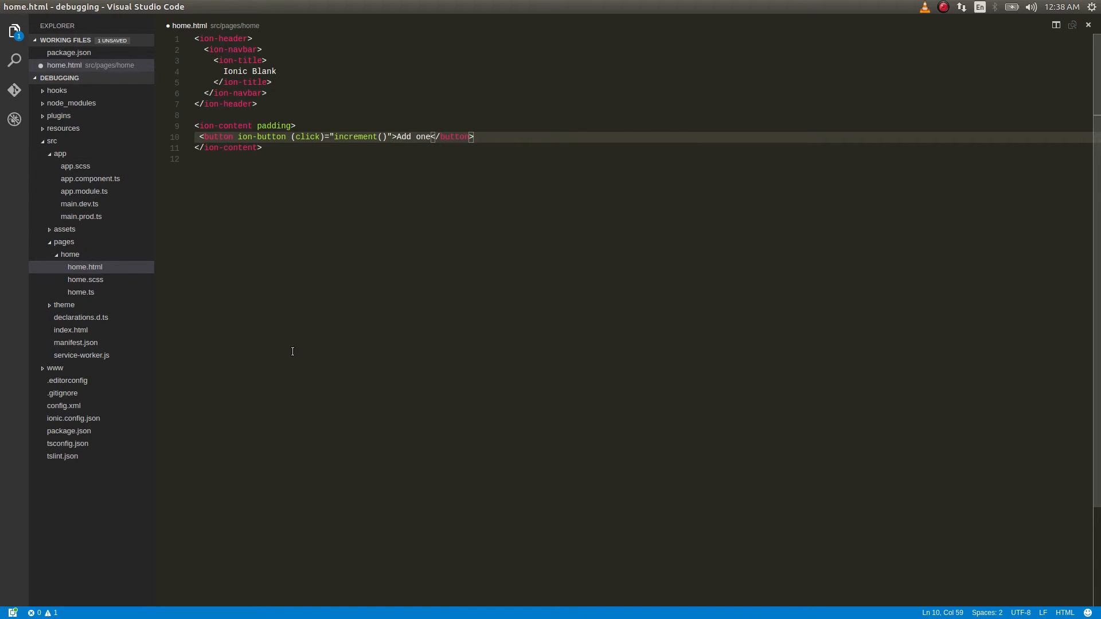
- Add <h2>{{currentvalue}}</h2> below the button, then return to home.ts
{"action": "type", "text": "<h1>{{"}
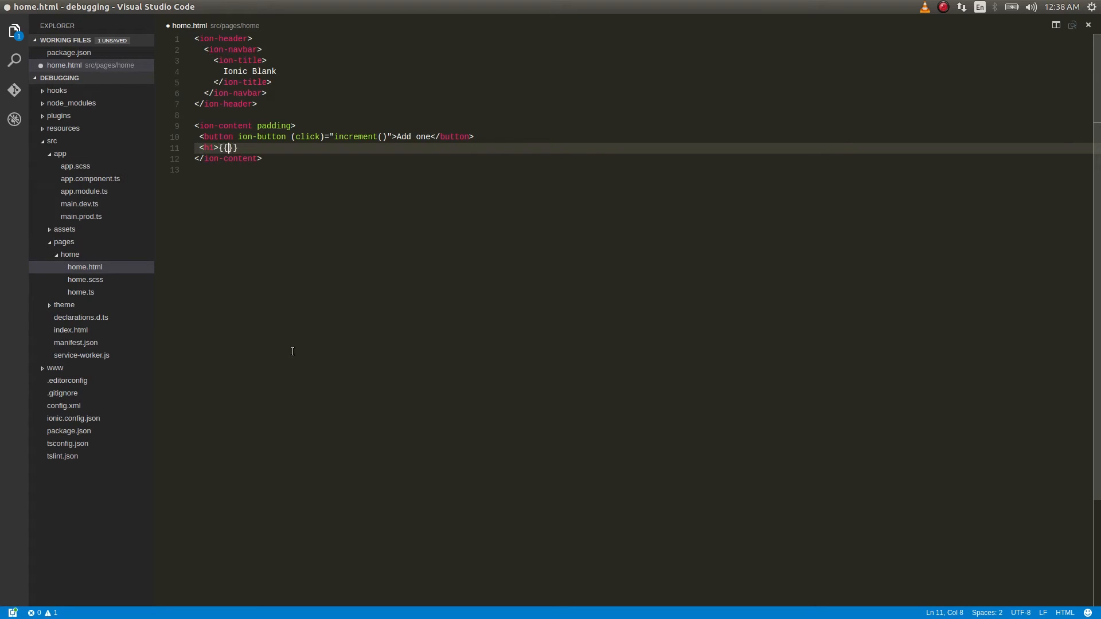
{"action": "type", "text": "currentvalue"}
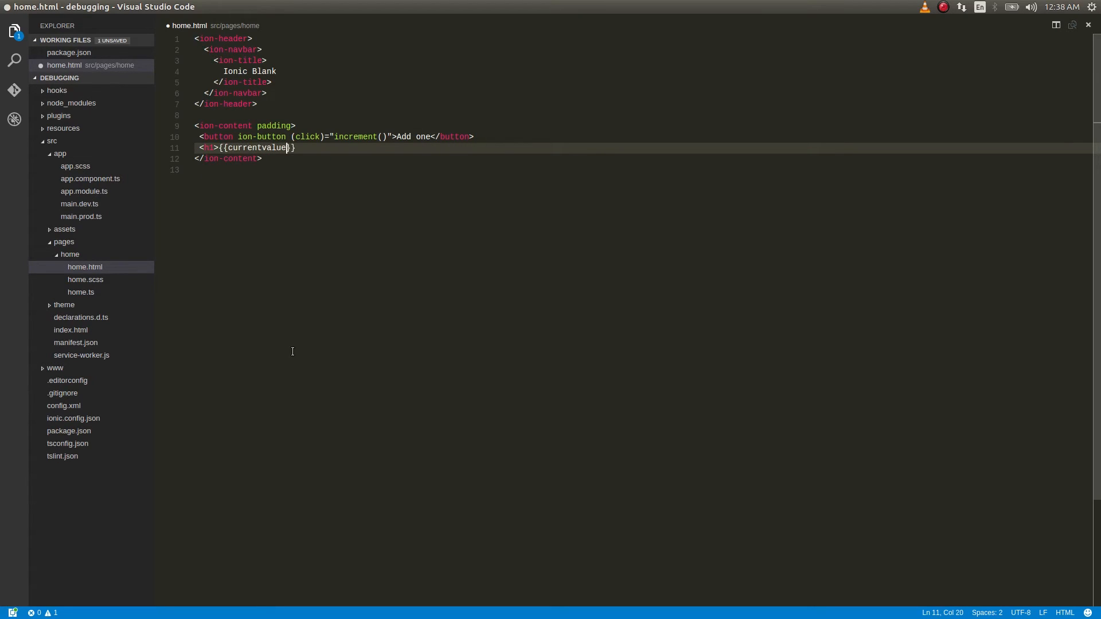
{"action": "type", "text": "</h2>"}
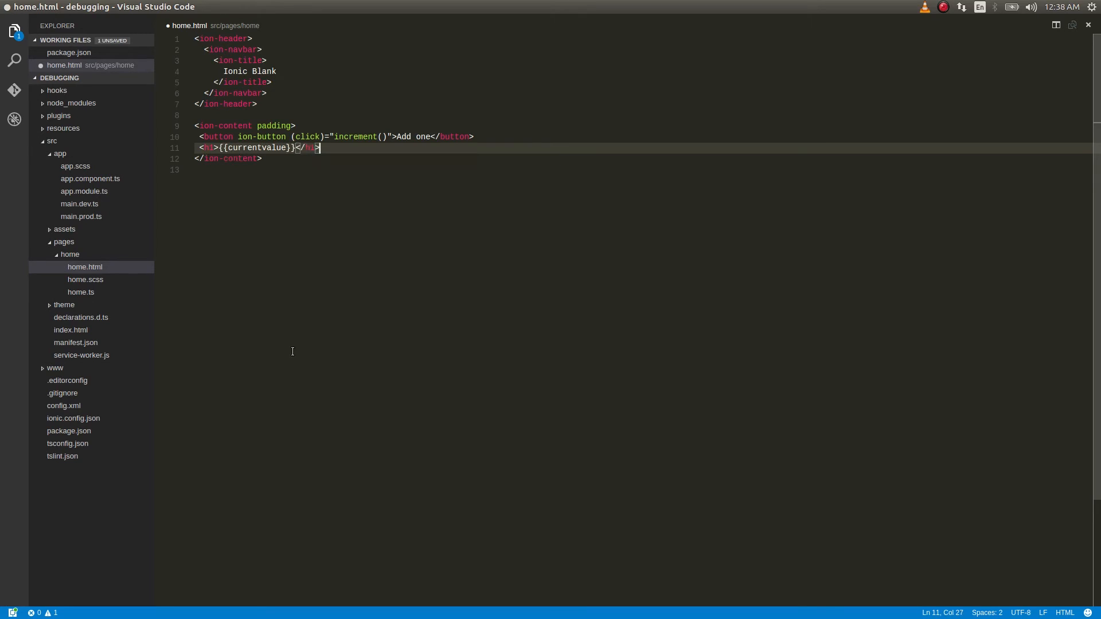
{"action": "left_click", "coordinate": [80, 292]}
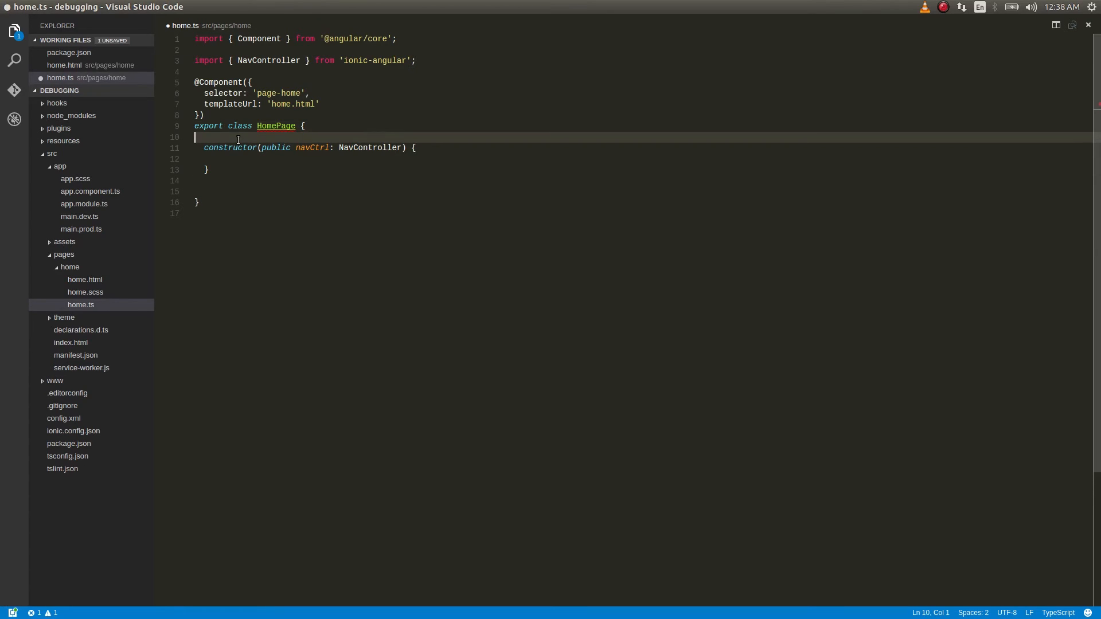
- Declare currentvalue: number = 0 and an increment() method doing this.currentvalue+=1;
{"action": "type", "text": "currentValue: number = 0;"}
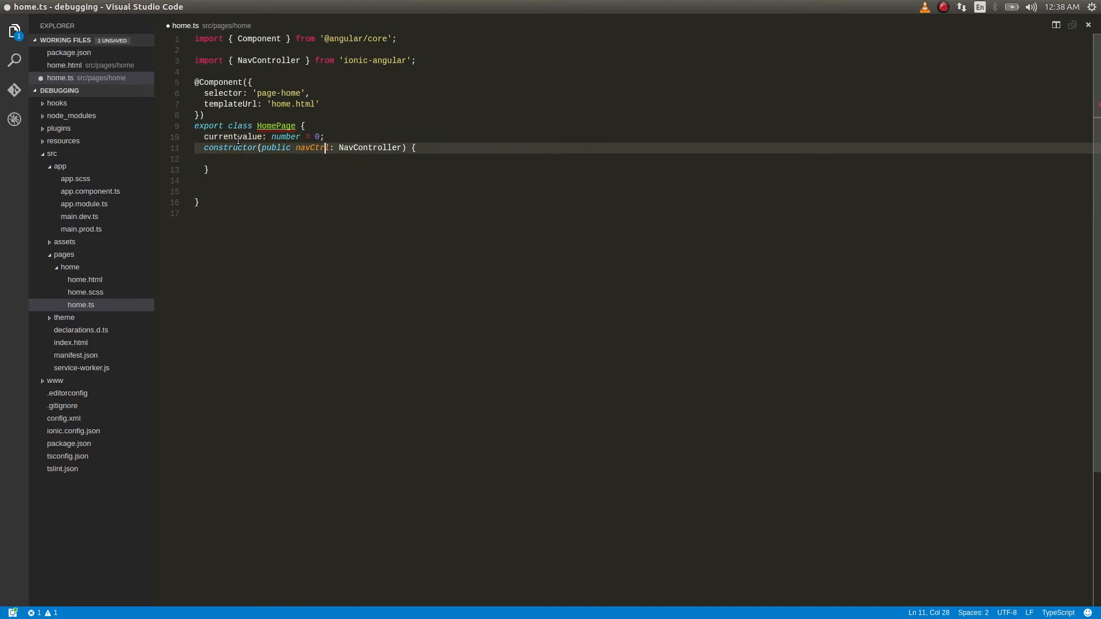
{"action": "type", "text": "i"}
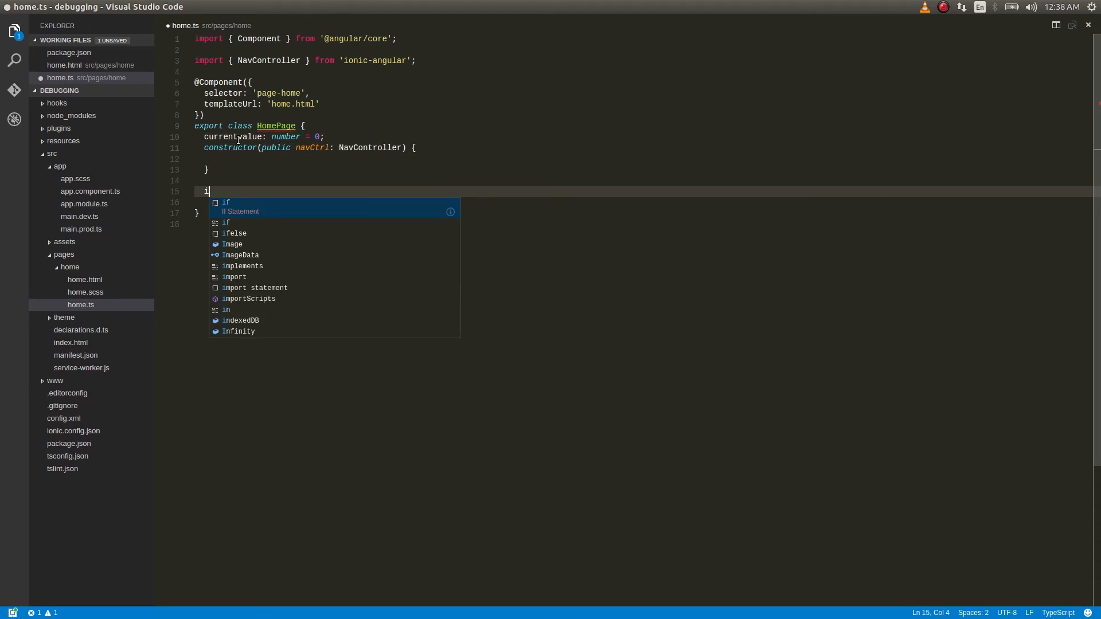
{"action": "type", "text": "ncrement() {"}
{"action": "type", "text": "thi"}
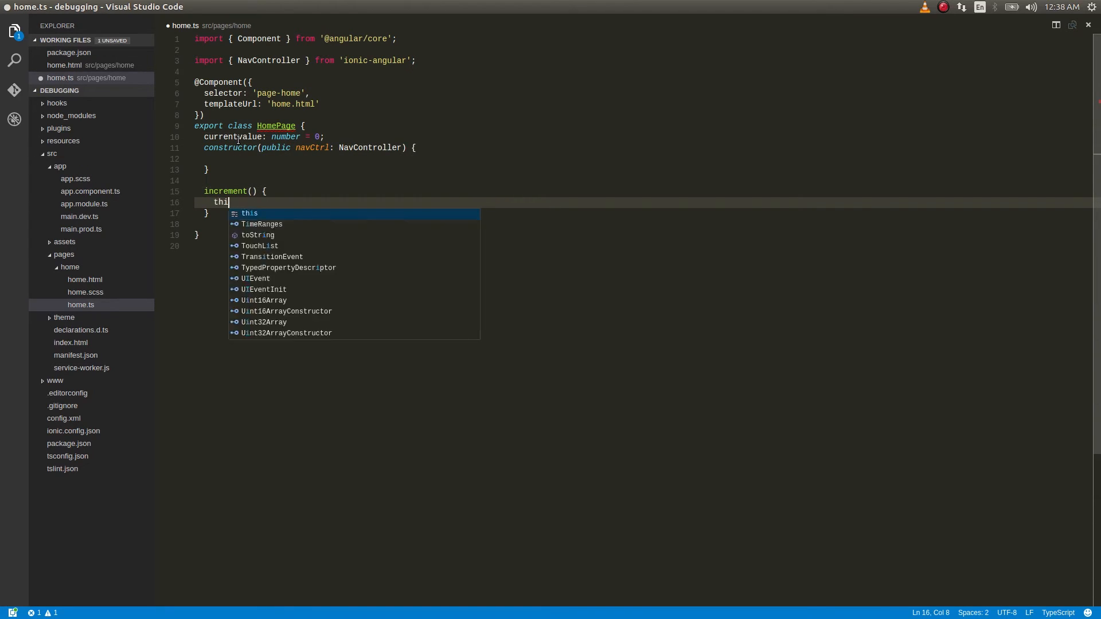
{"action": "type", "text": "s.currentvalue"}
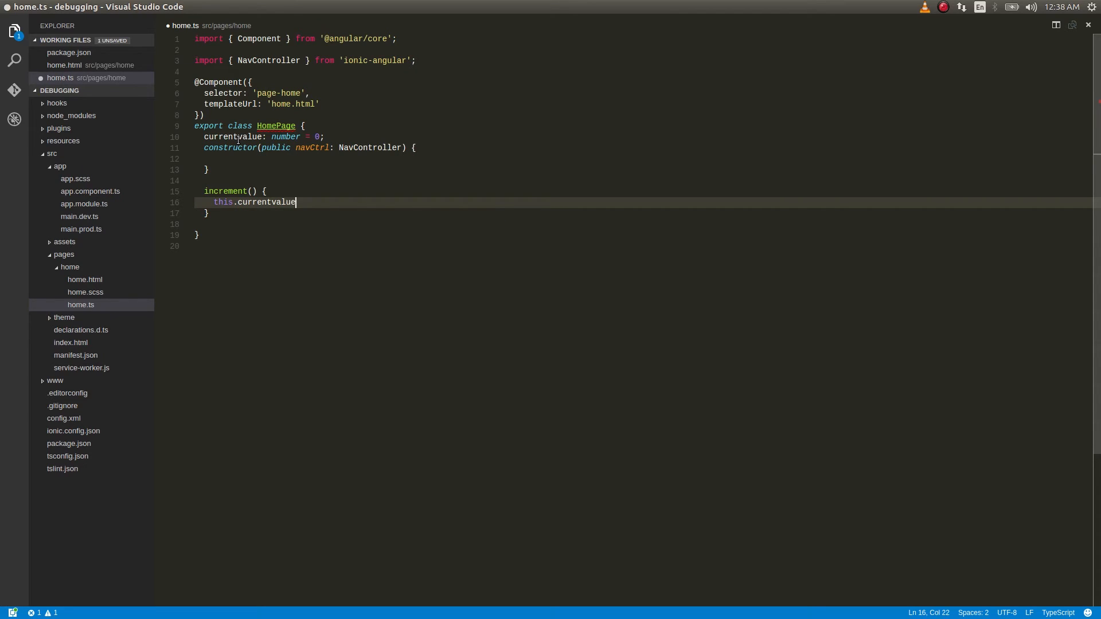
{"action": "type", "text": "+=1;"}
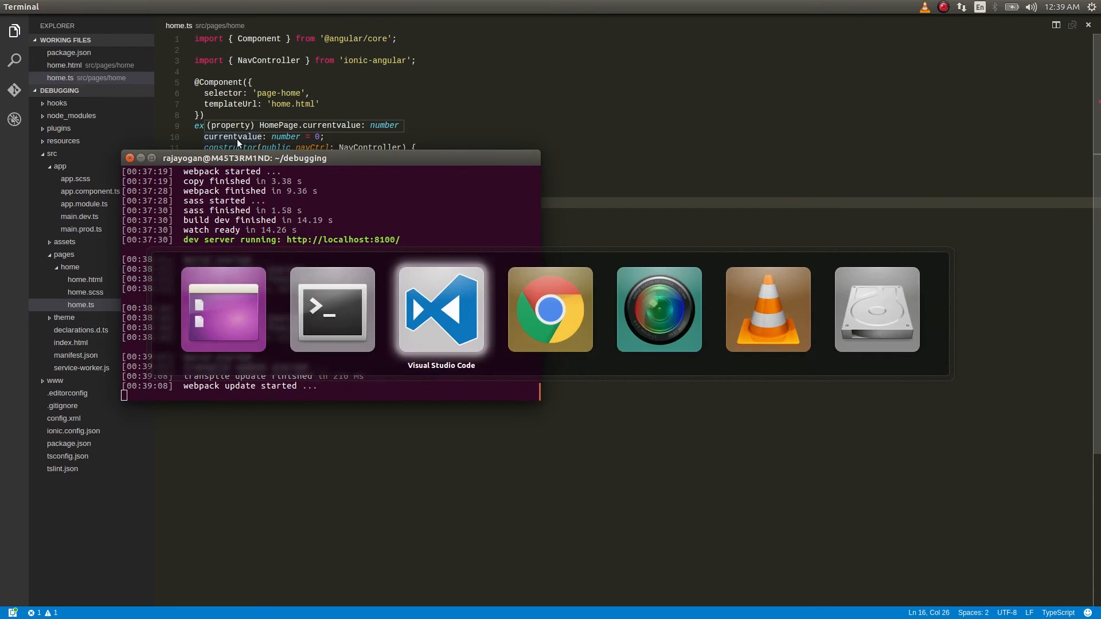
- Click ADD ONE to raise the counter to 3 and expand the Sources project folders to home.ts
{"action": "left_click", "coordinate": [549, 310]}
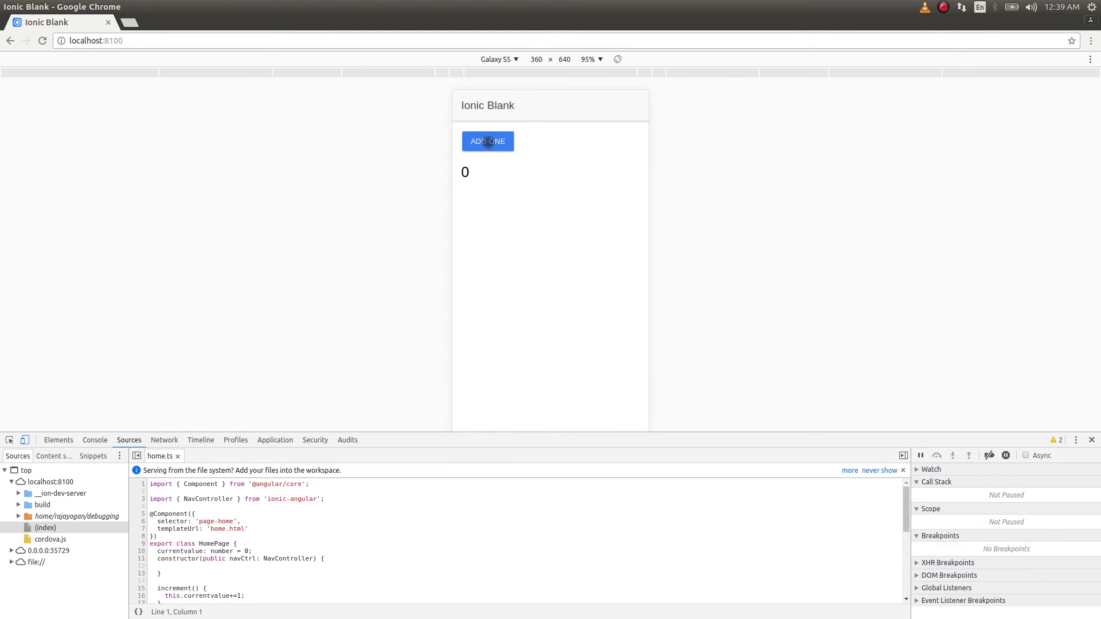
{"action": "left_click", "coordinate": [487, 141]}
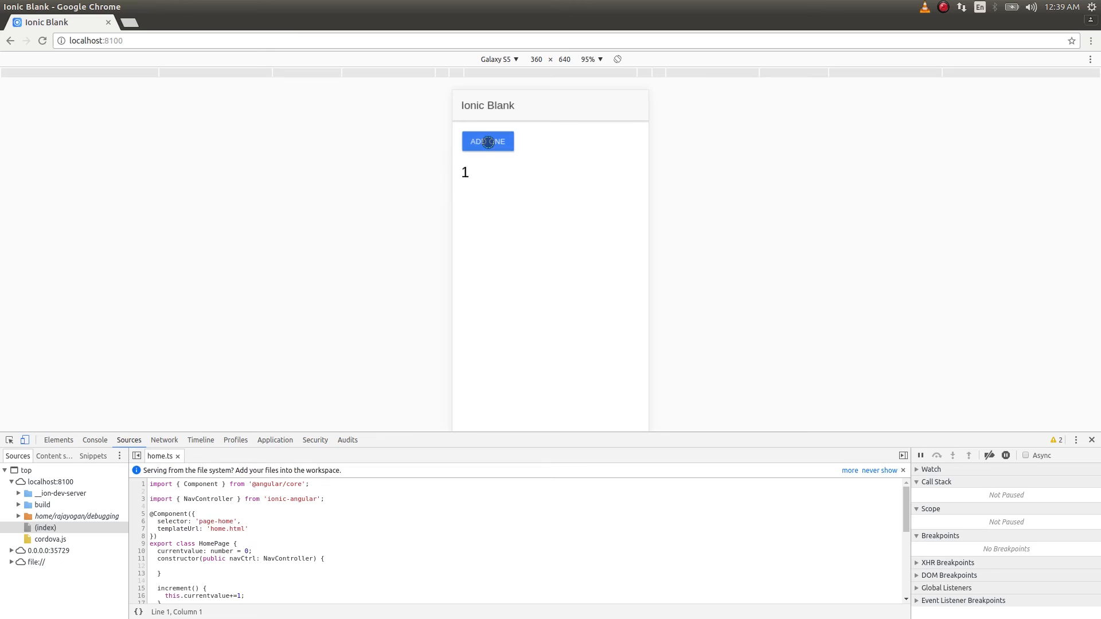
{"action": "left_click", "coordinate": [487, 142]}
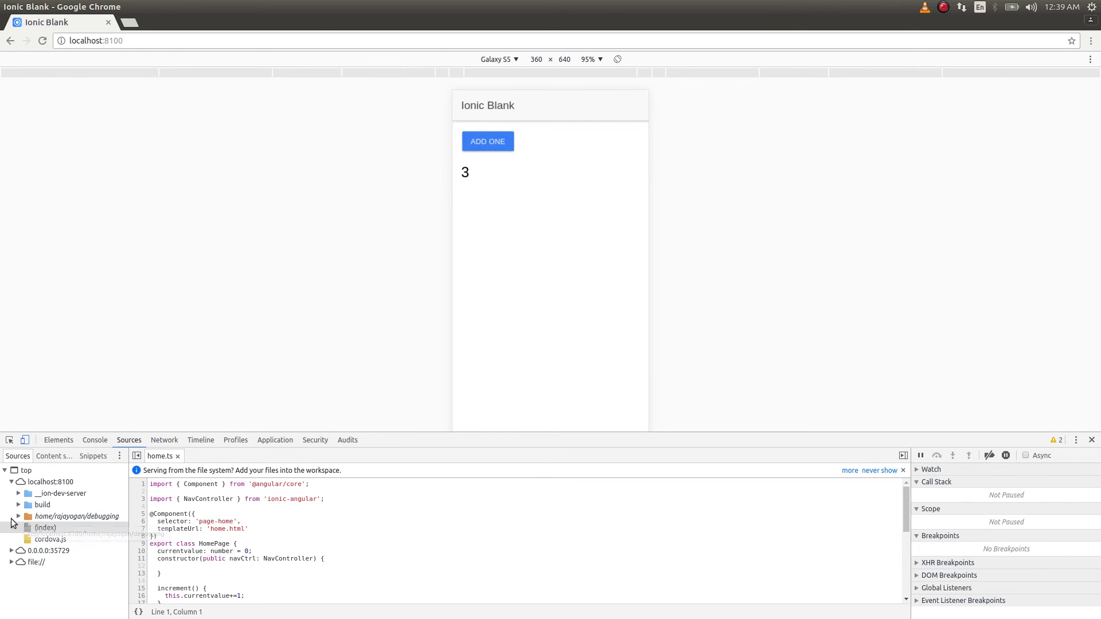
{"action": "left_click", "coordinate": [19, 516]}
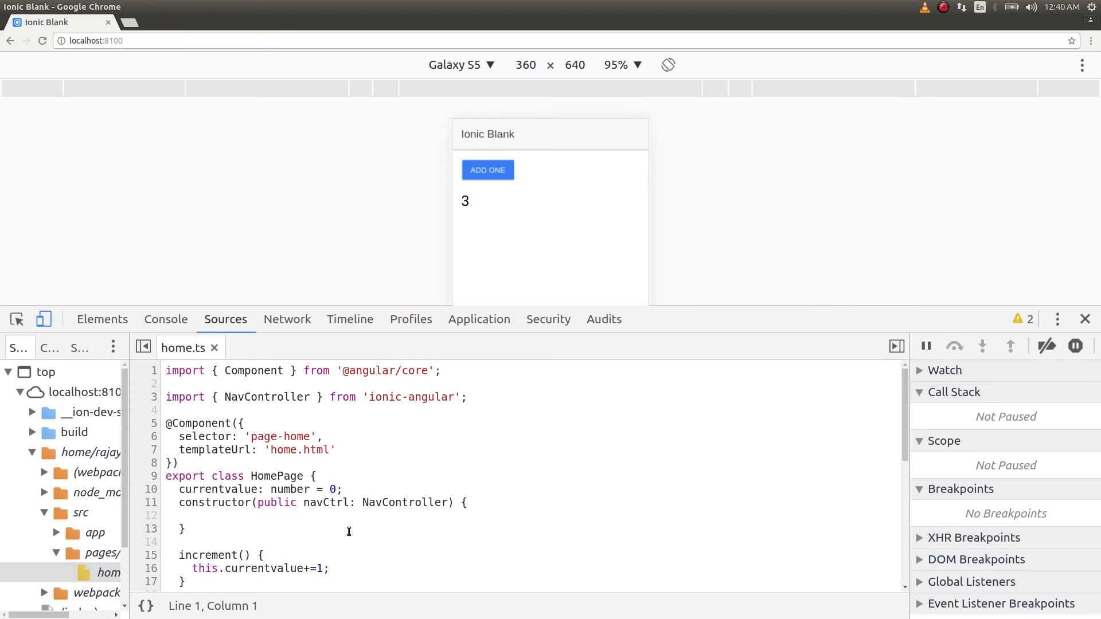
- Breakpoint line 16 of home.ts, hit it with ADD ONE, then resume so the counter reads 4
{"action": "scroll", "scroll_direction": "down", "scroll_amount": 3}
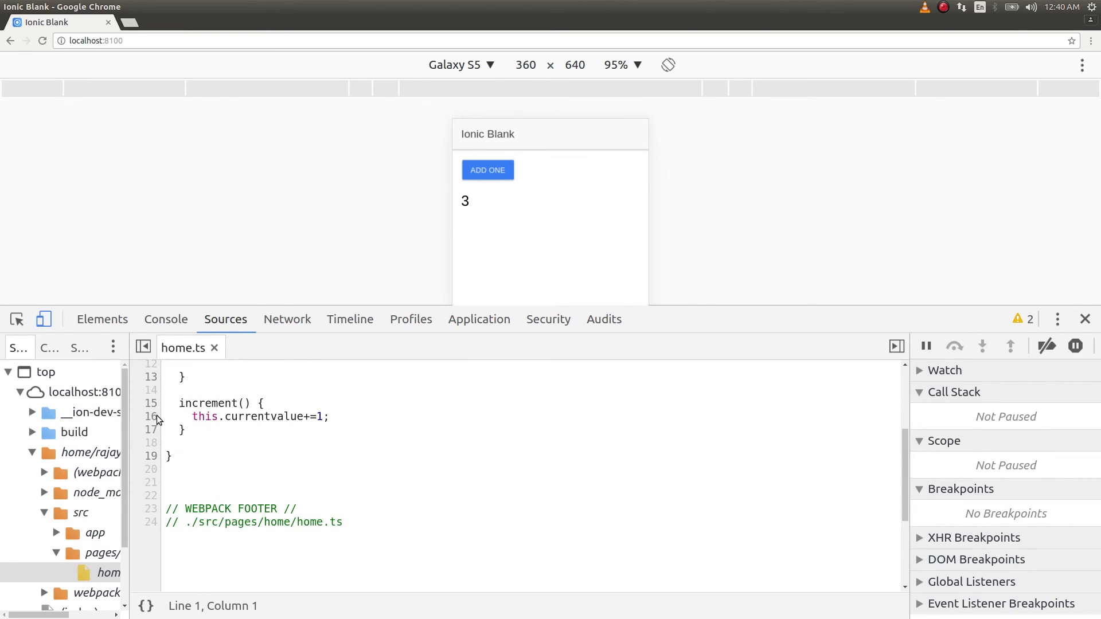
{"action": "left_click", "coordinate": [150, 416]}
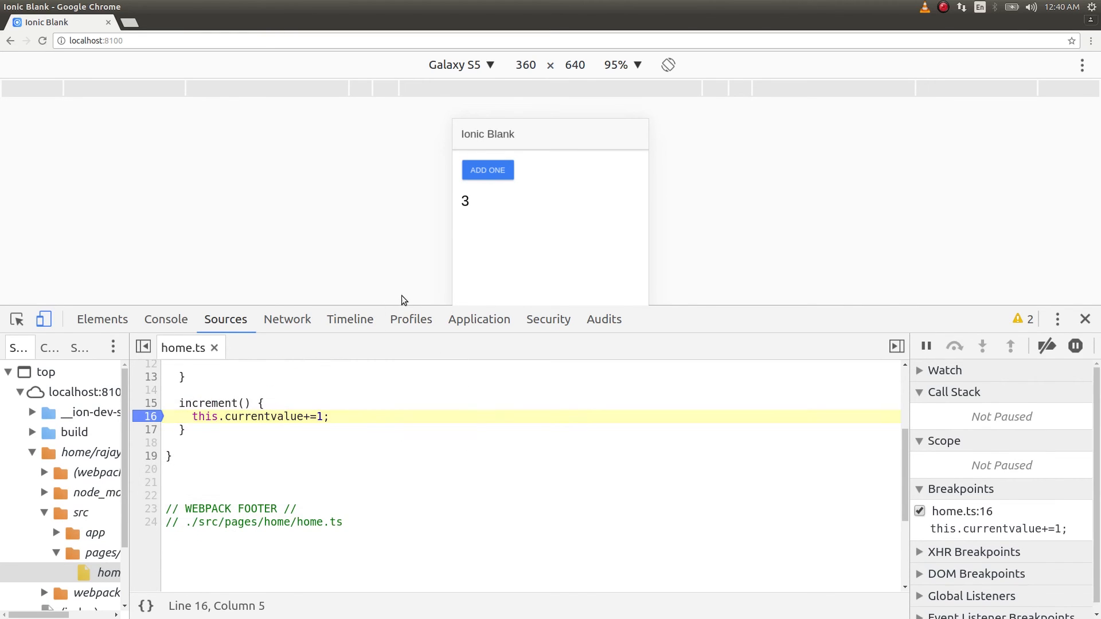
{"action": "left_click", "coordinate": [487, 169]}
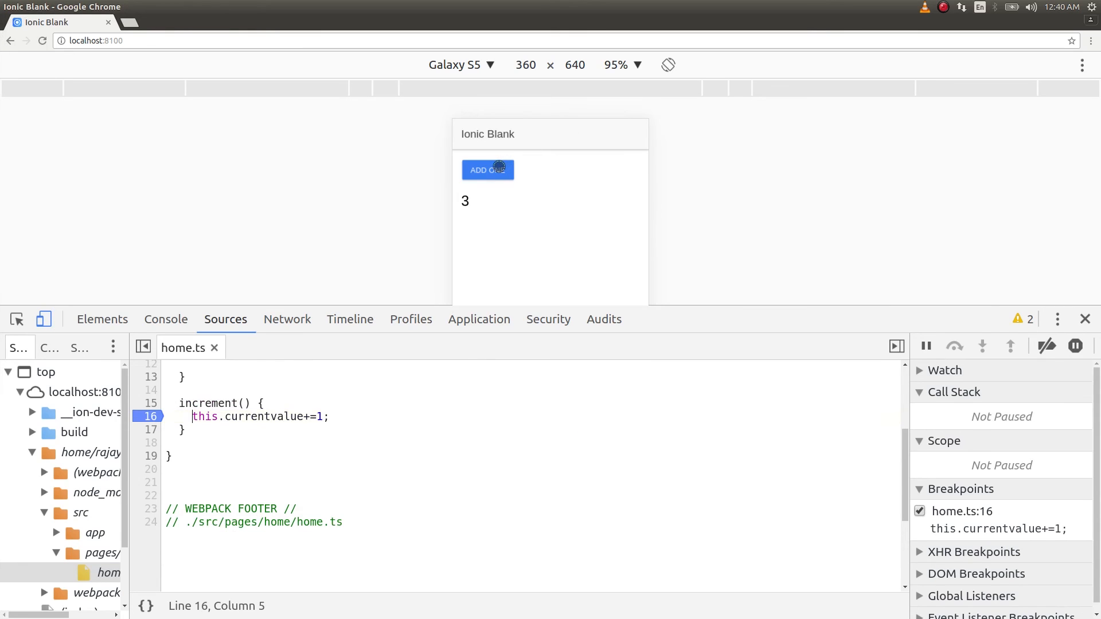
{"action": "left_click", "coordinate": [487, 170]}
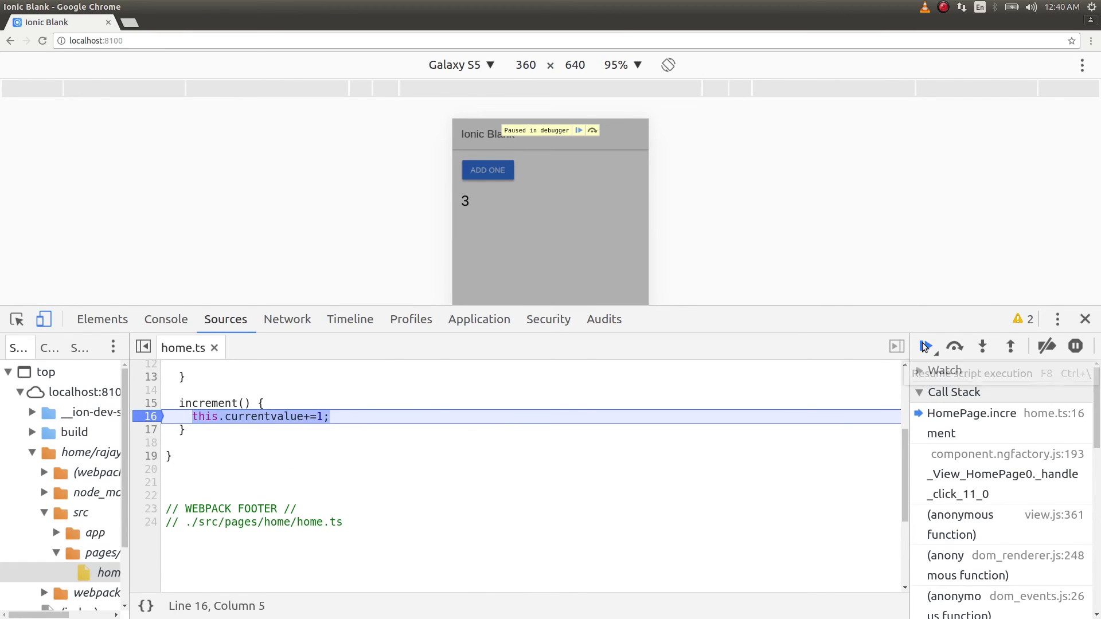
{"action": "left_click", "coordinate": [924, 345]}
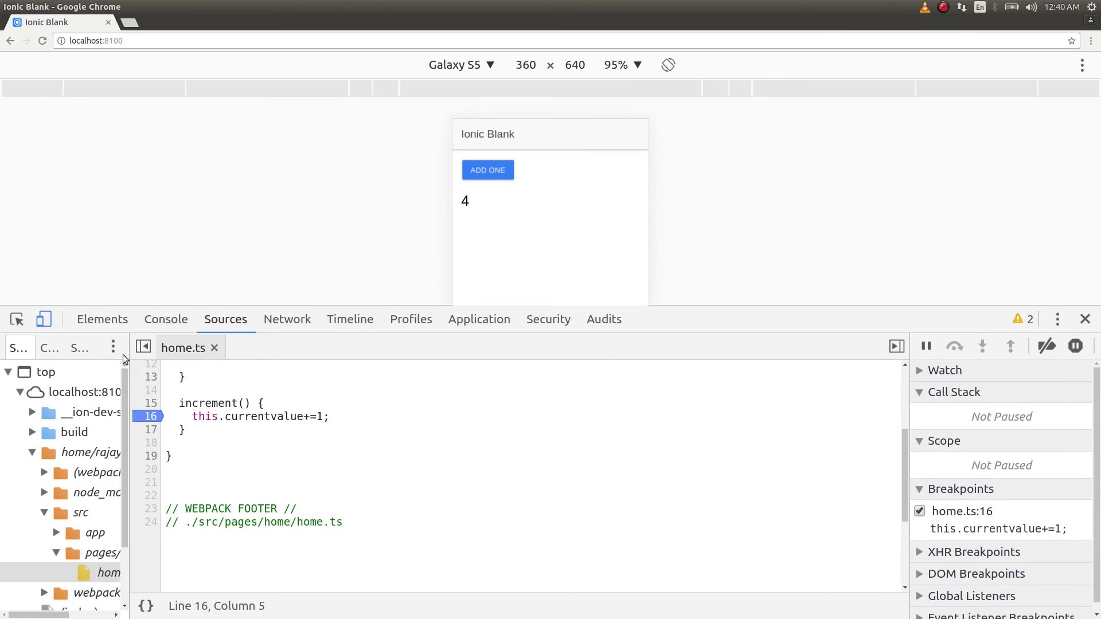
- Make line 16 a conditional breakpoint with 1 == 1 and trigger it with ADD ONE
{"action": "right_click", "coordinate": [148, 415]}
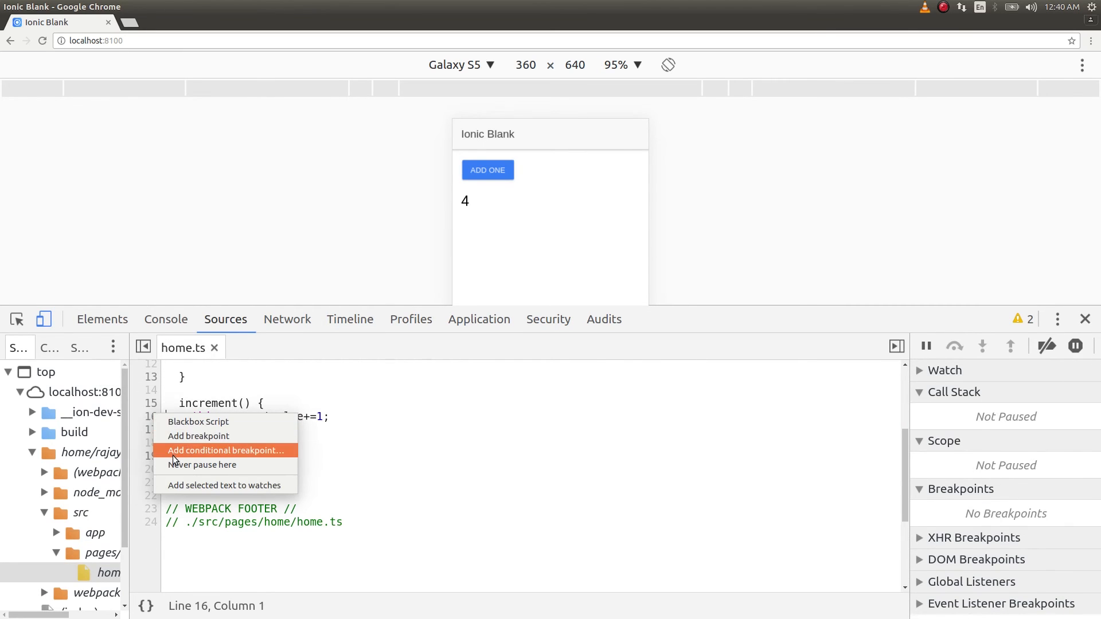
{"action": "left_click", "coordinate": [225, 449]}
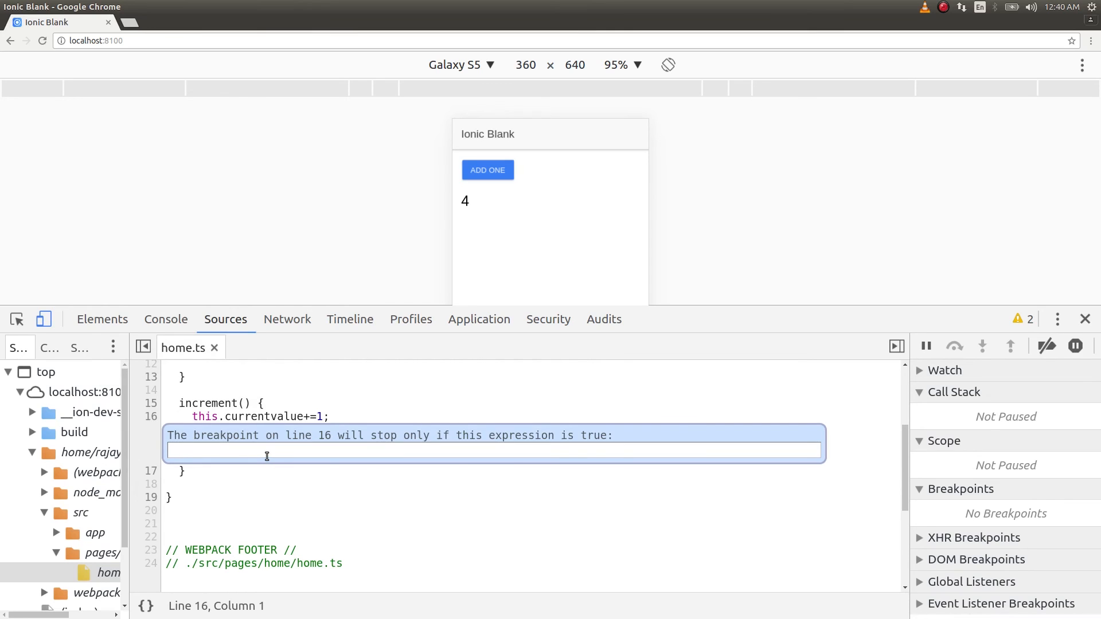
{"action": "type", "text": "1 == 1"}
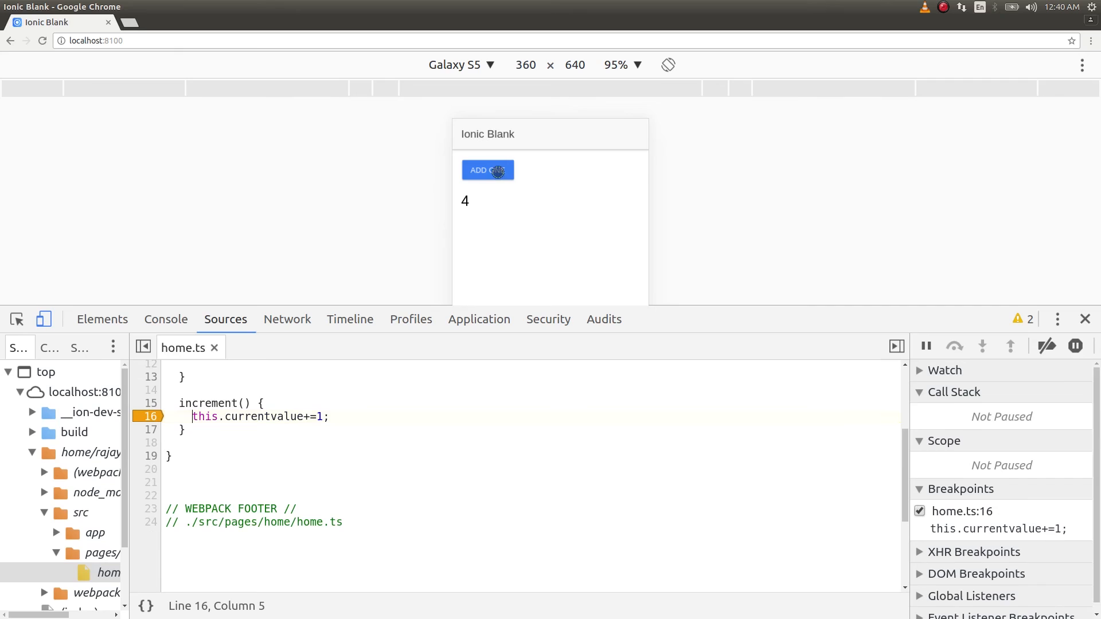
{"action": "left_click", "coordinate": [487, 170]}
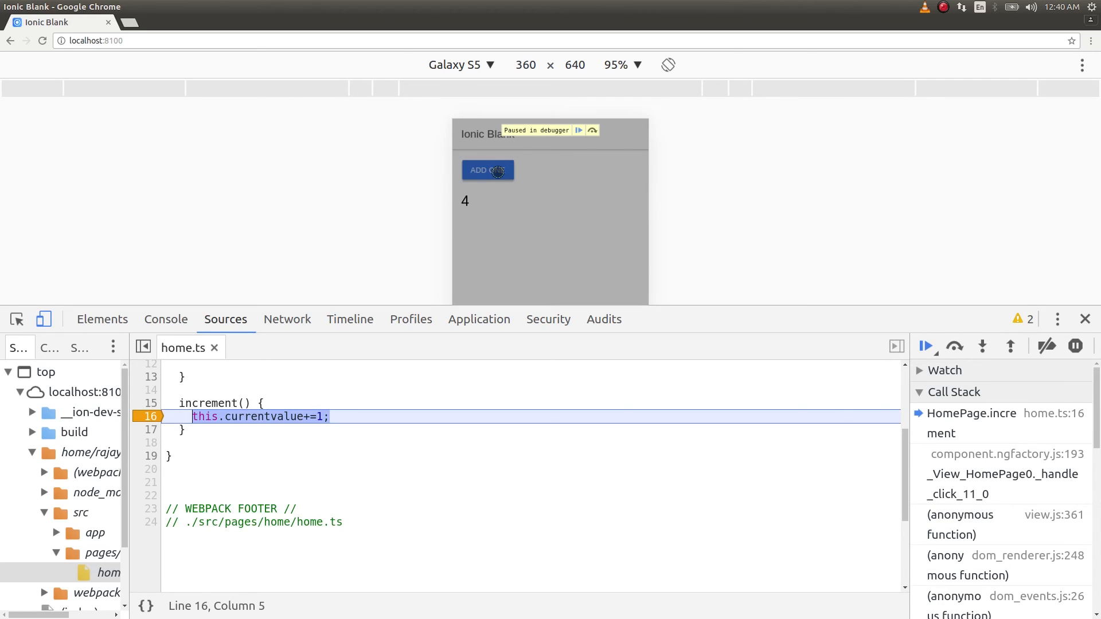
{"action": "mouse_move", "coordinate": [1022, 177]}
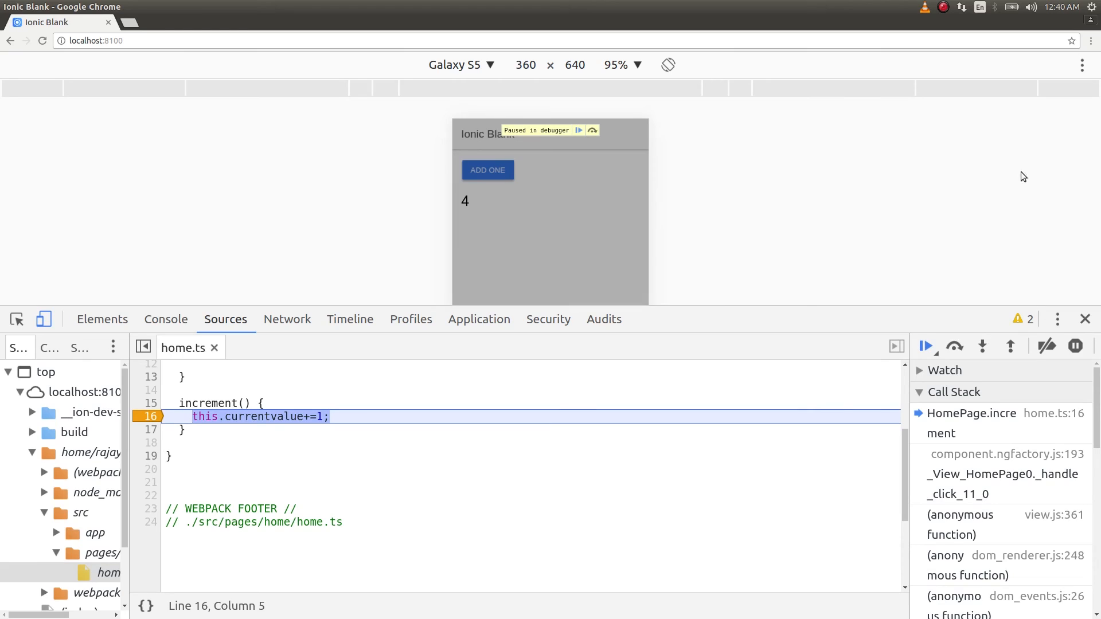
{"action": "mouse_move", "coordinate": [954, 345]}
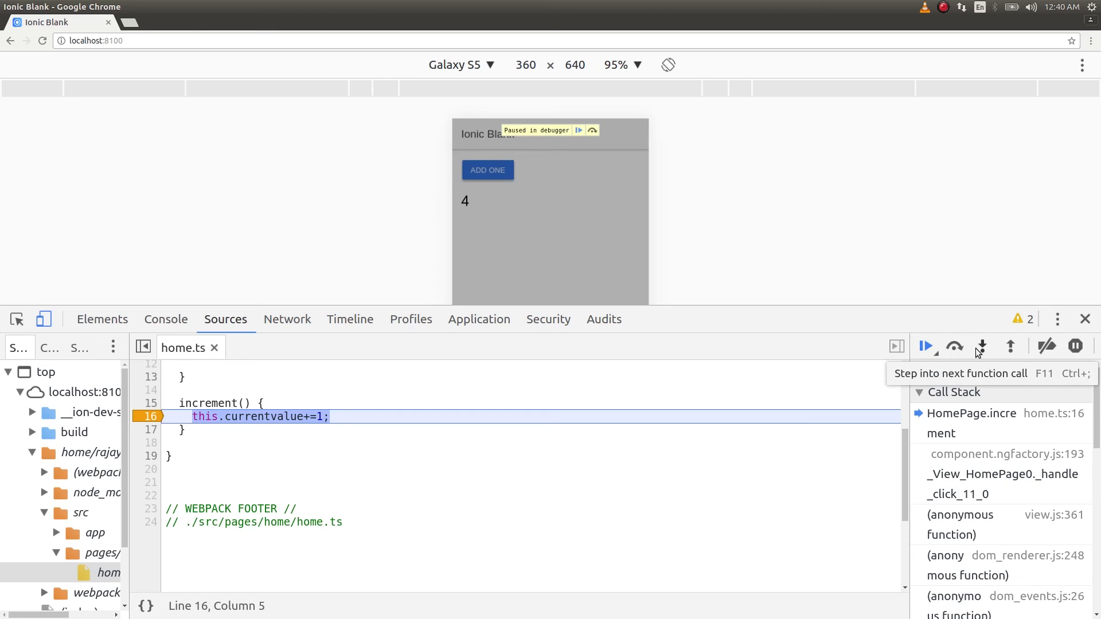
{"action": "mouse_move", "coordinate": [1011, 347]}
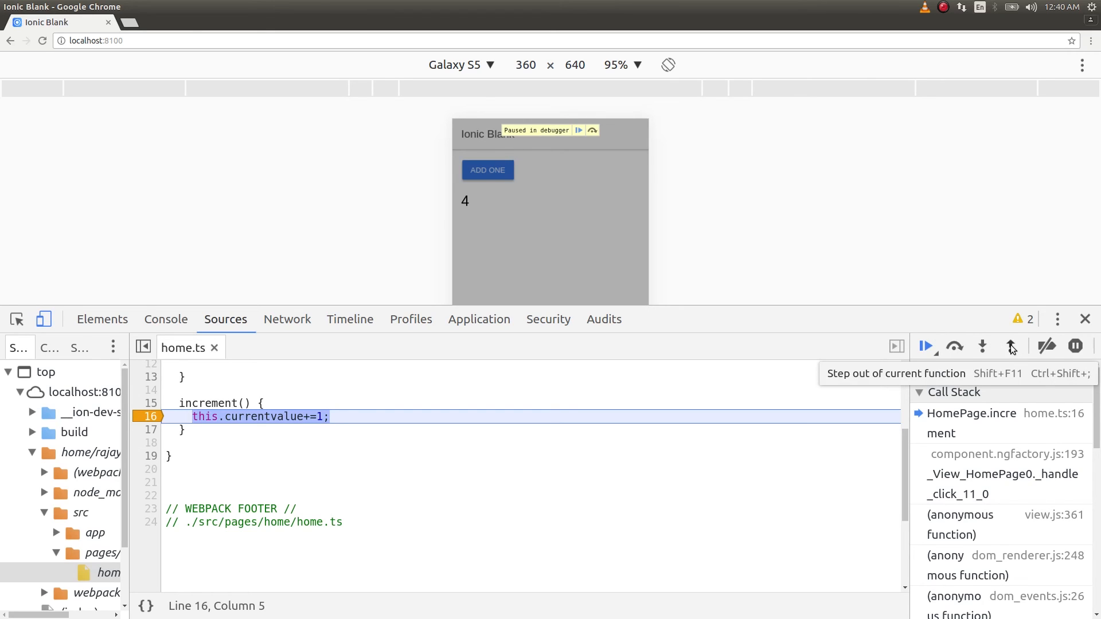